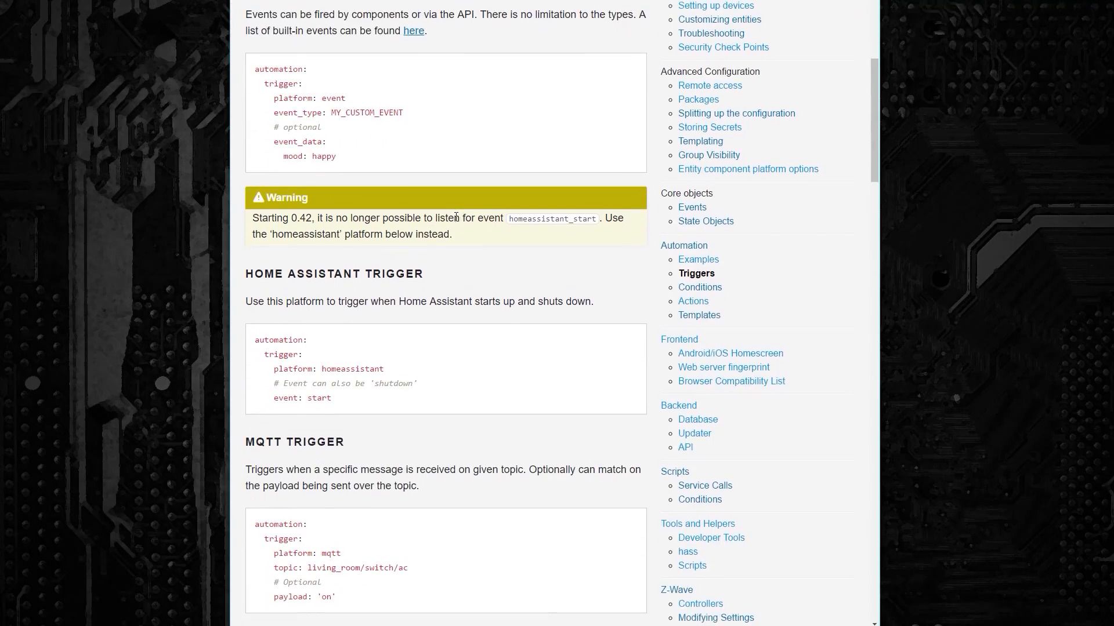
Scroll through the trigger documentation covering event, MQTT, state, sun and template triggers
scroll(down, 3)
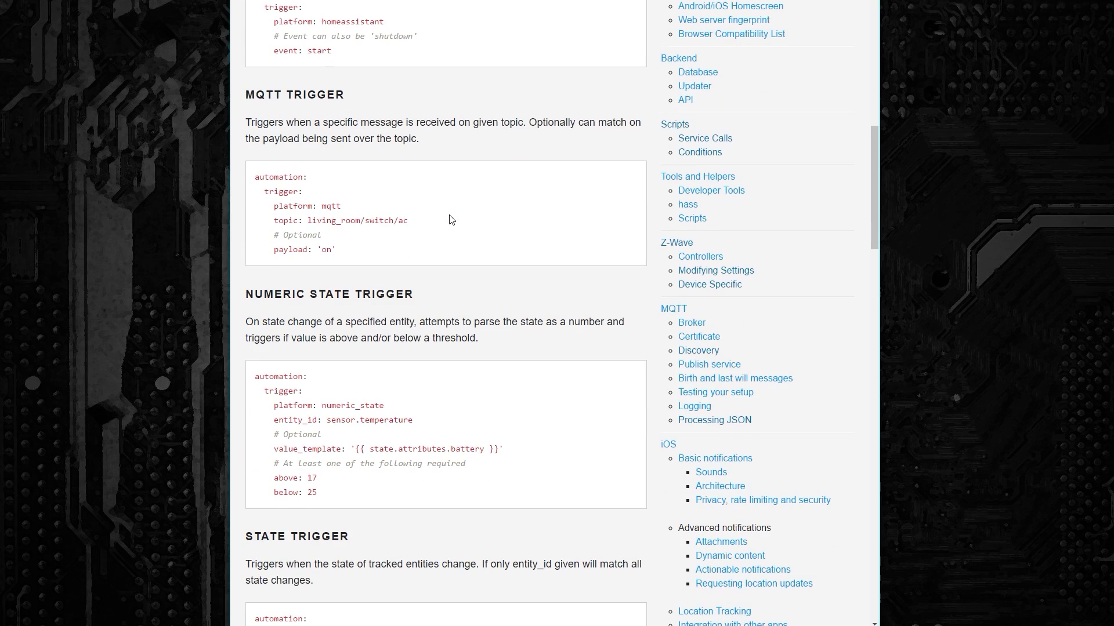
scroll(down, 3)
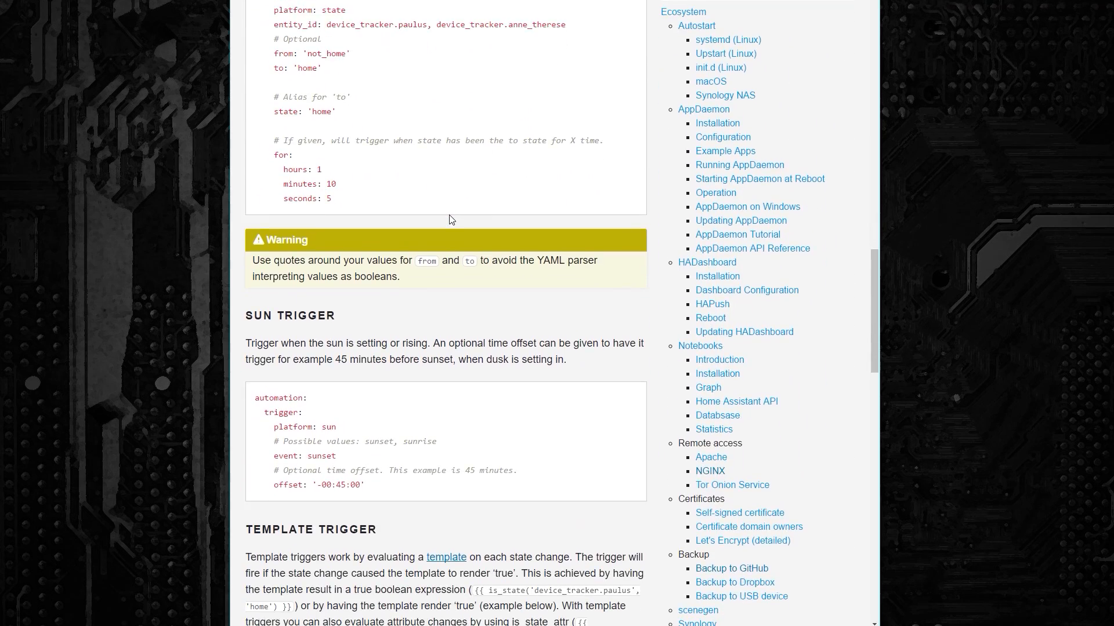
scroll(down, 3)
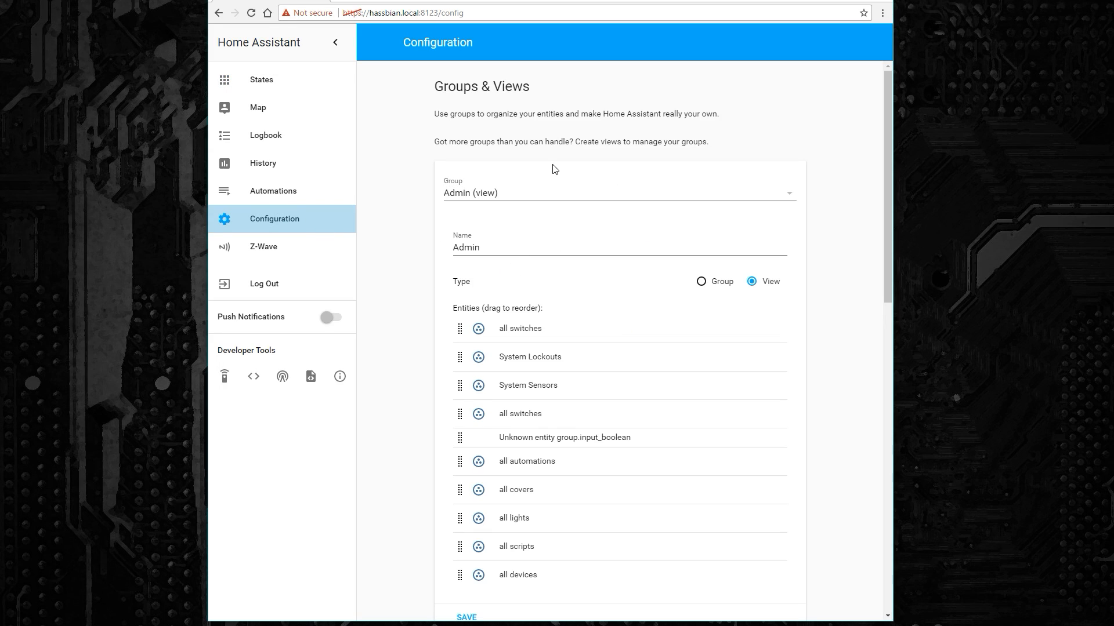
mouse_move(625, 359)
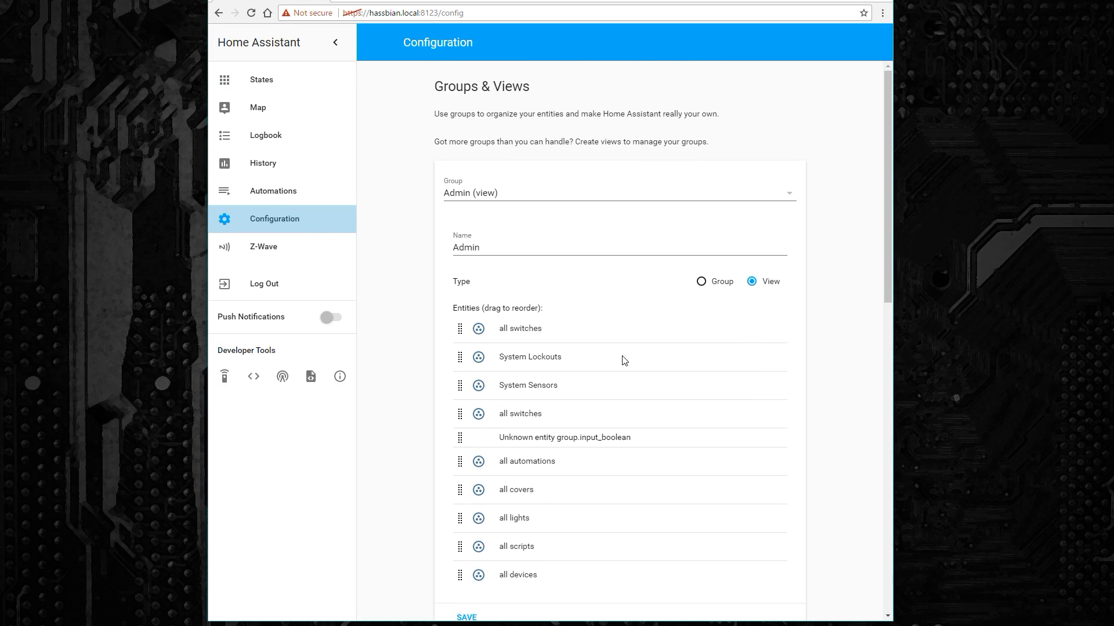
Go past the Z-Wave Manager to the Automations Editor showing no editable automations
scroll(down, 3)
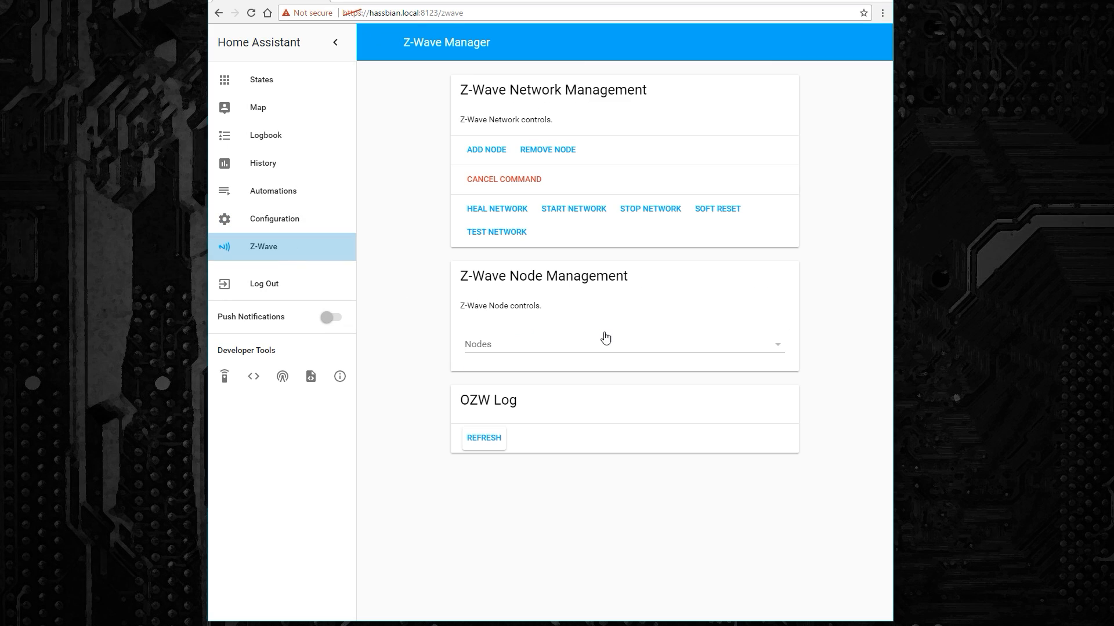
mouse_move(359, 233)
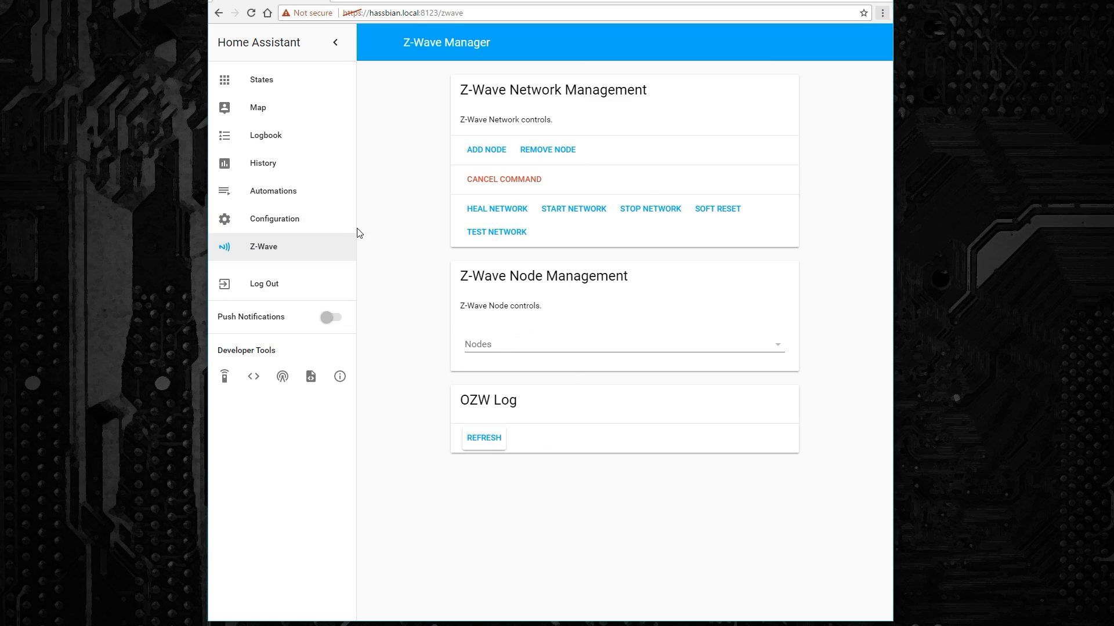
click(272, 191)
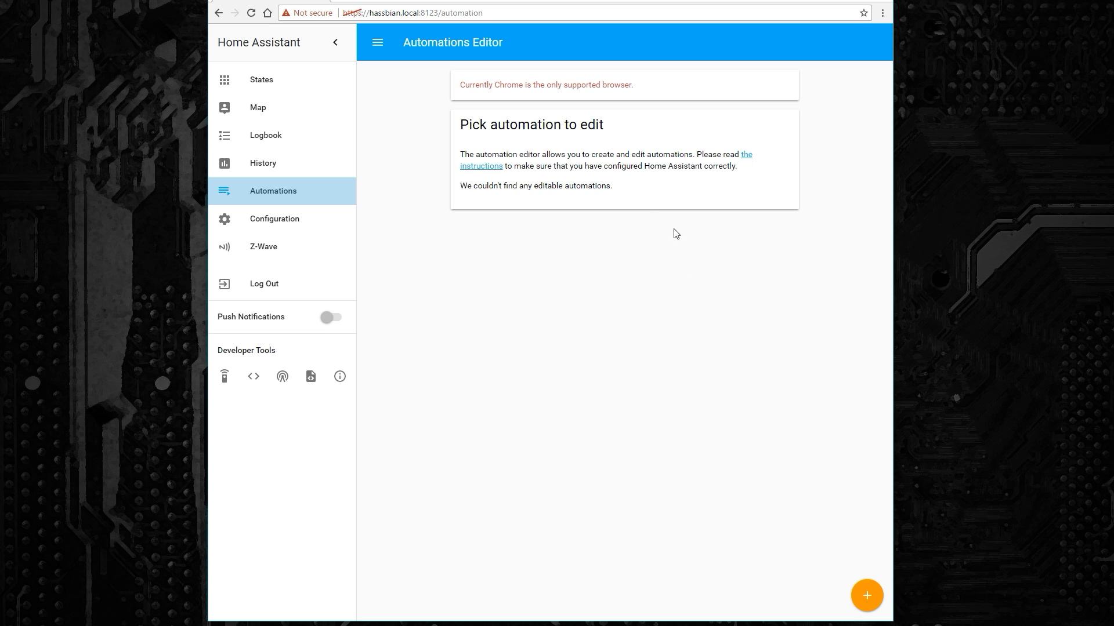
mouse_move(519, 305)
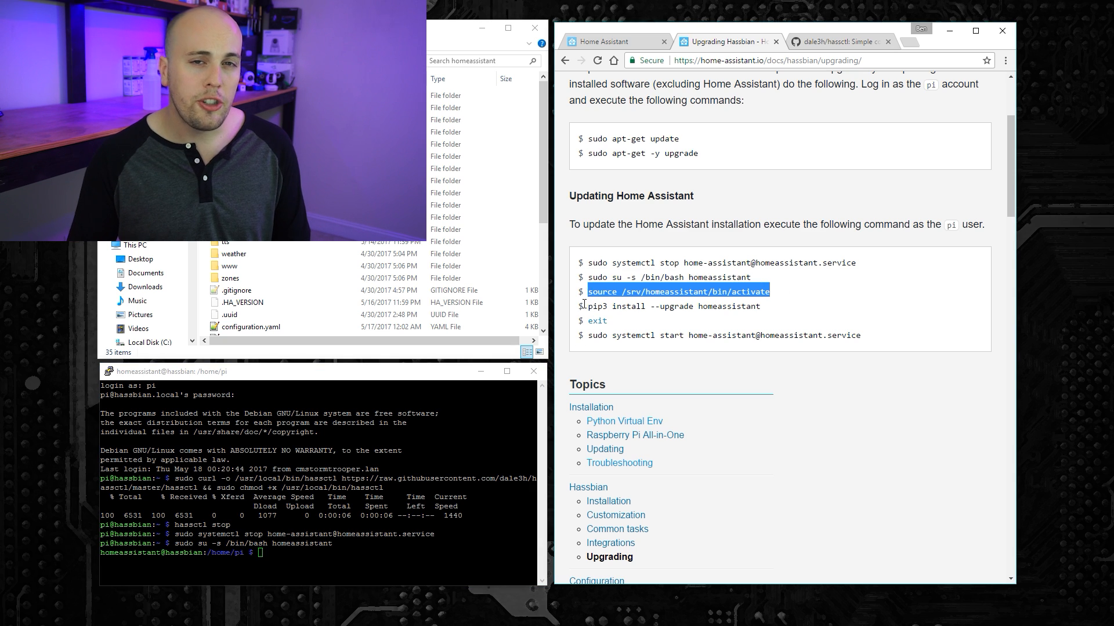
Run 'source /srv/homeassistant/bin/activate' in the PuTTY shell
text(source /srv/homeassistant/bin/activate)
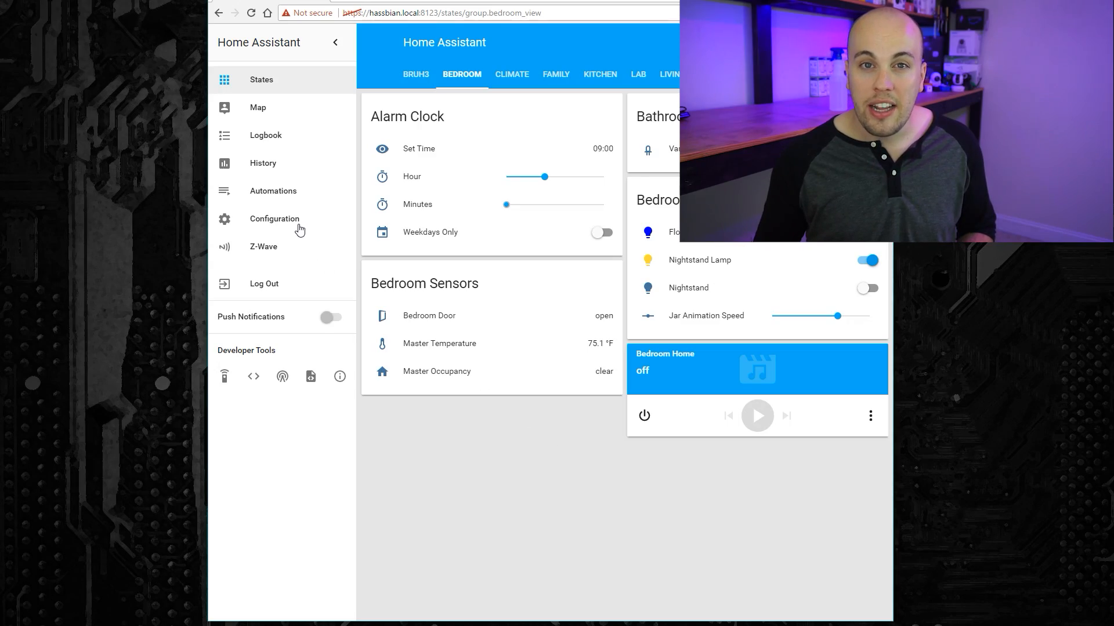
Pass through the Configuration page and return via the sidebar to Automations
click(275, 219)
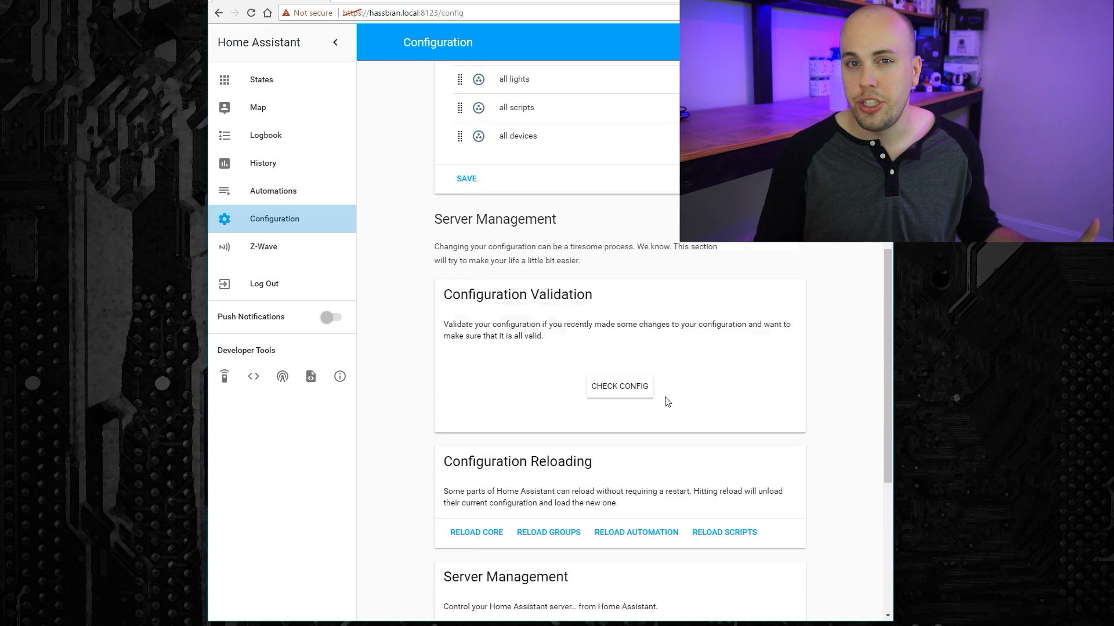
scroll(down, 3)
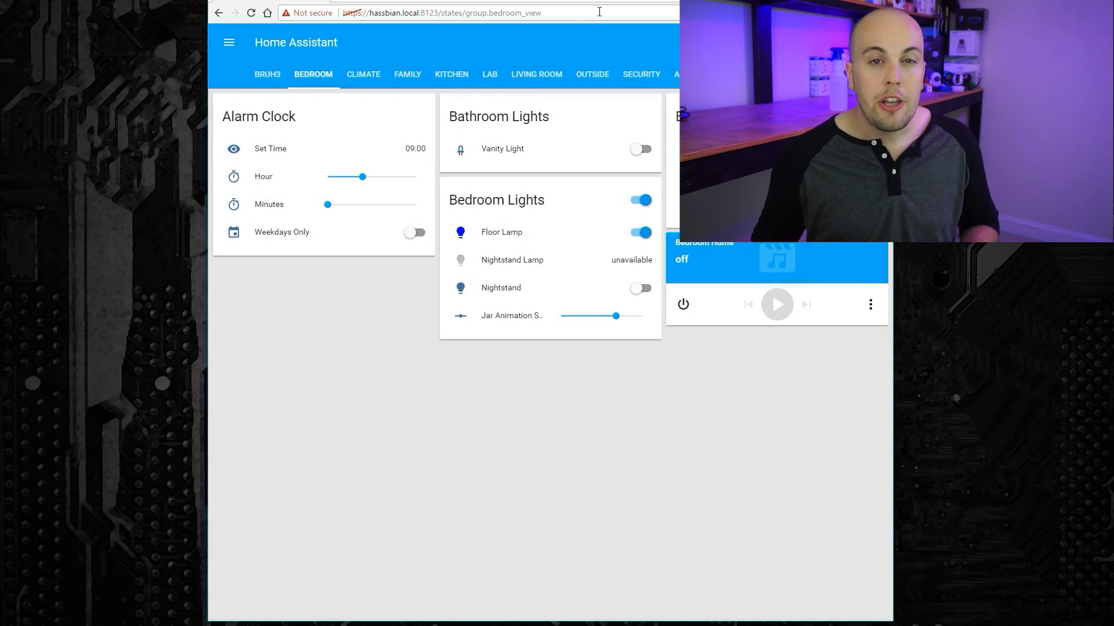
click(228, 41)
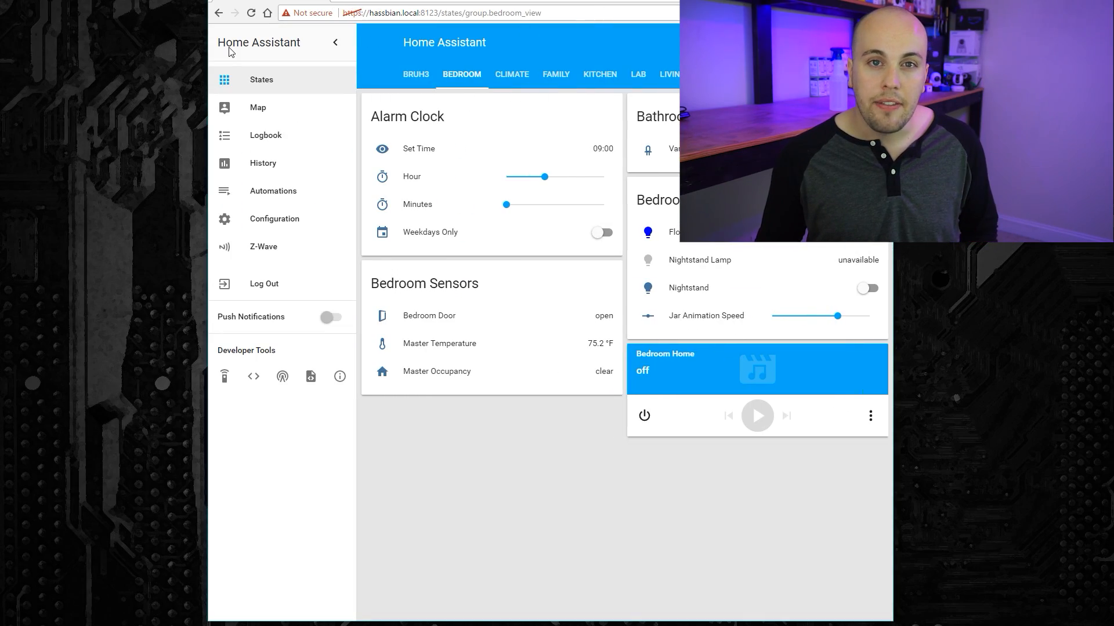
click(272, 191)
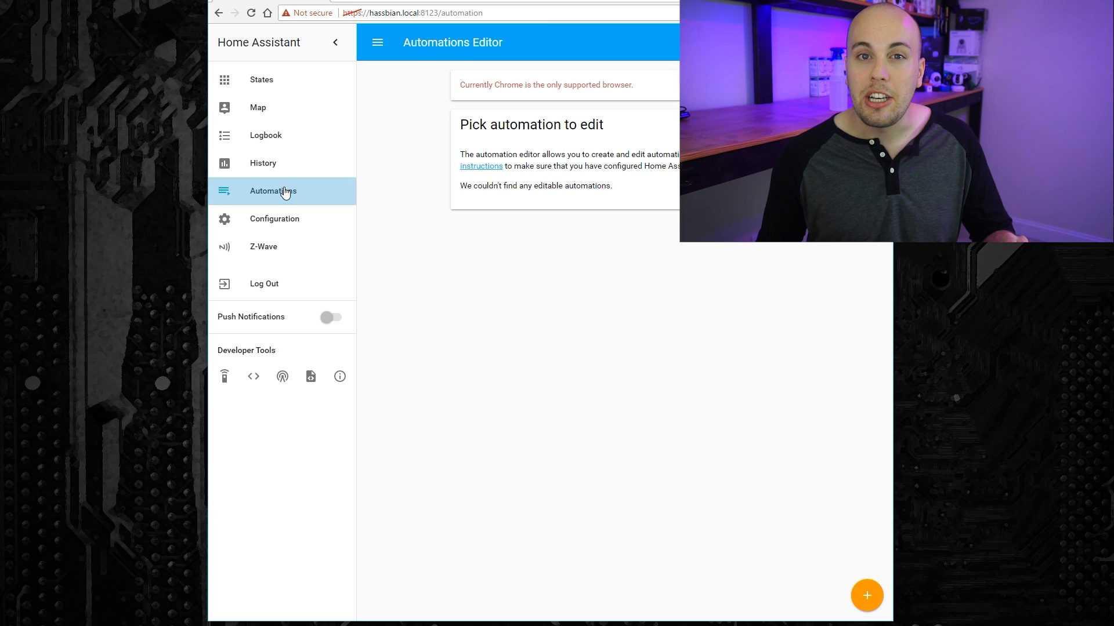
mouse_move(898, 604)
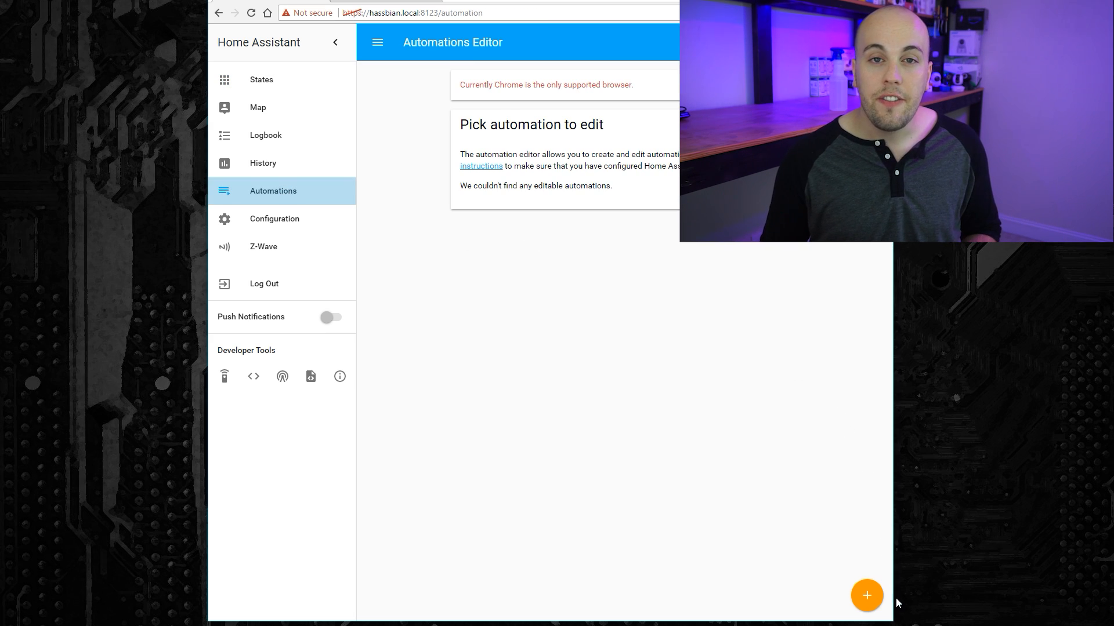
Create an automation named '3D printer light on' and keep 'state' as trigger type
click(867, 596)
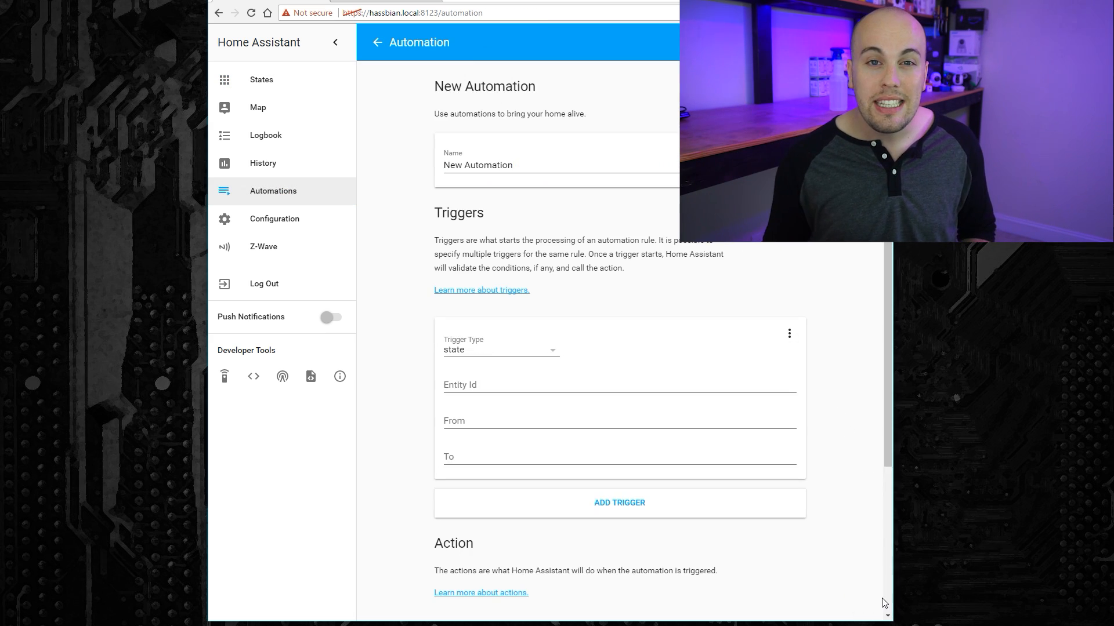
mouse_move(821, 401)
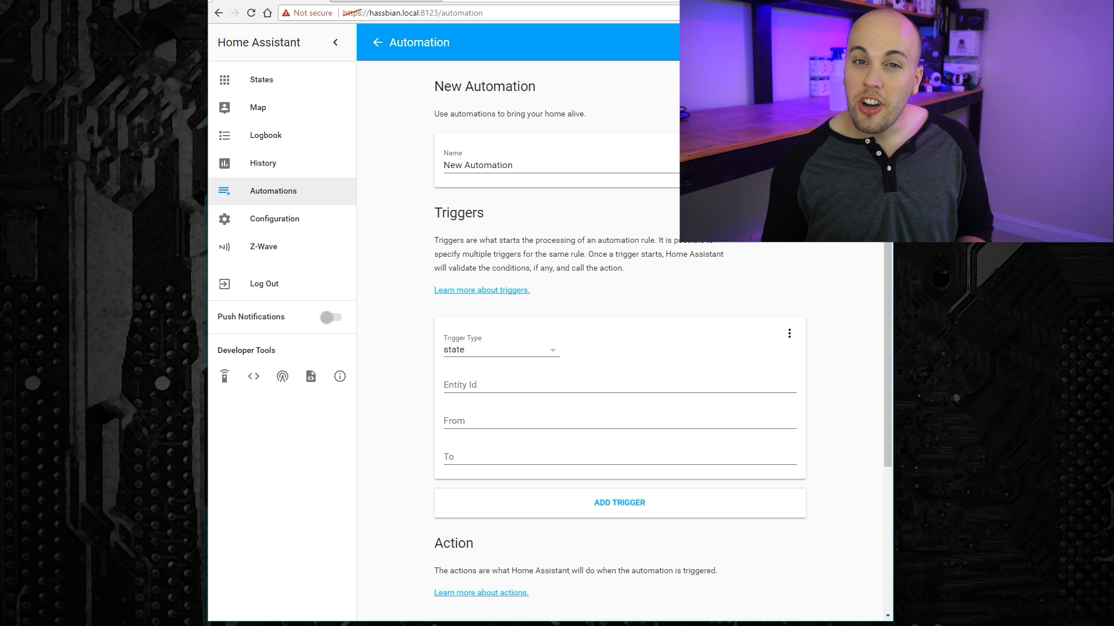
text(3D printer light on)
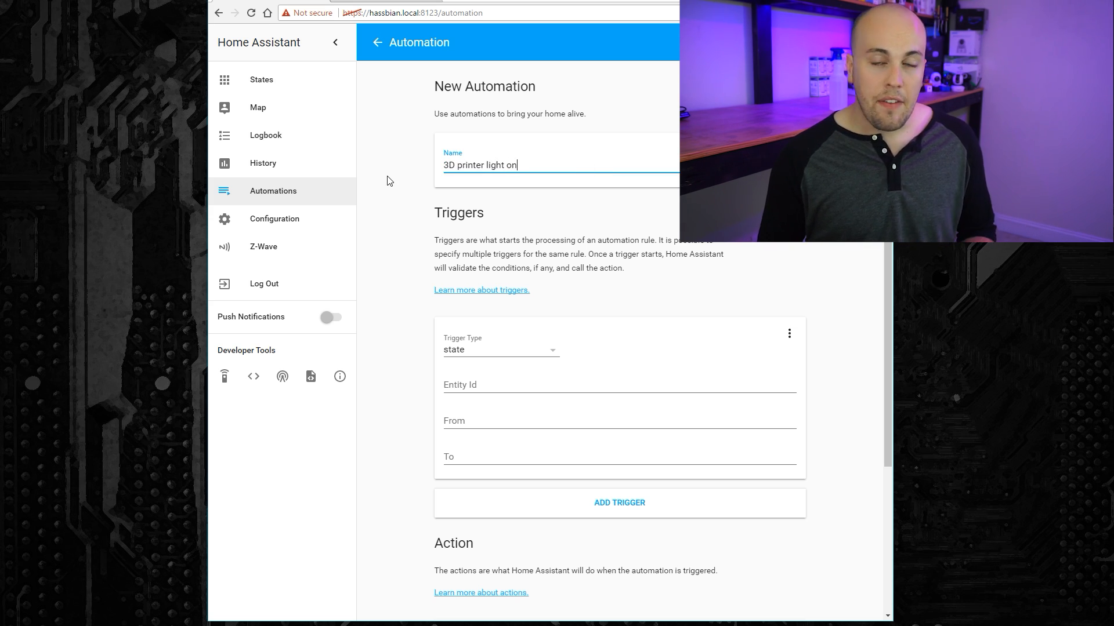
click(501, 350)
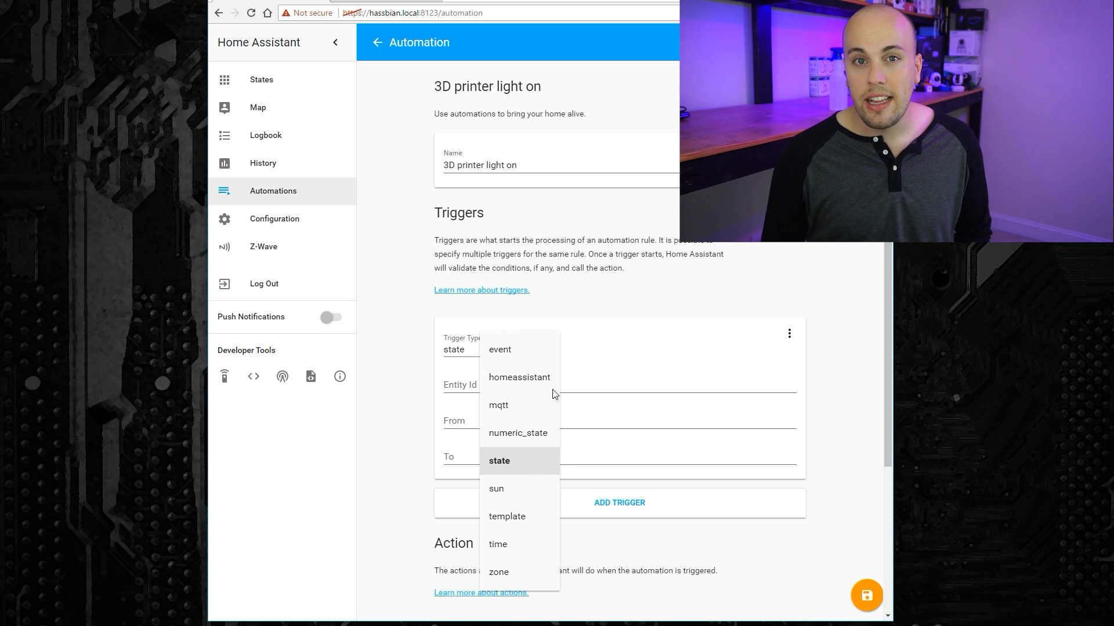
mouse_move(567, 297)
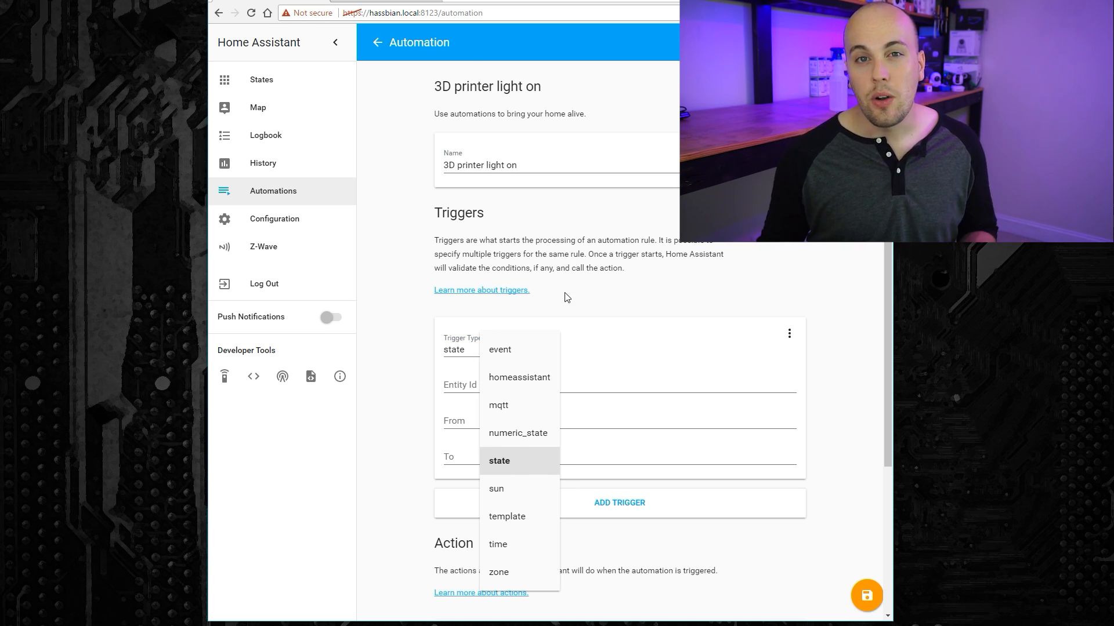
click(499, 460)
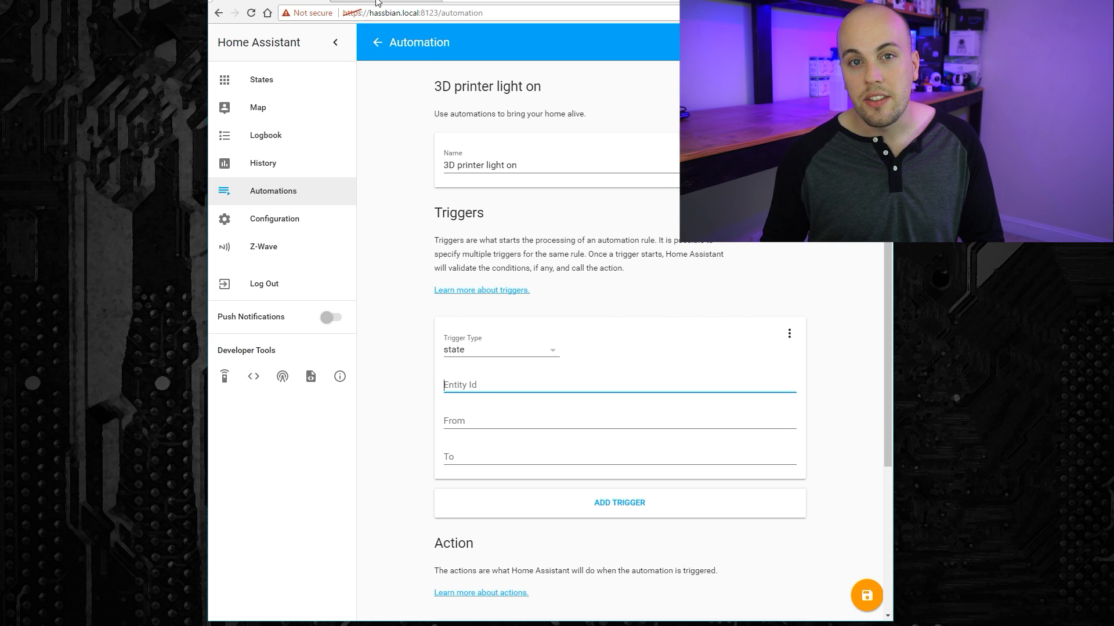
click(261, 79)
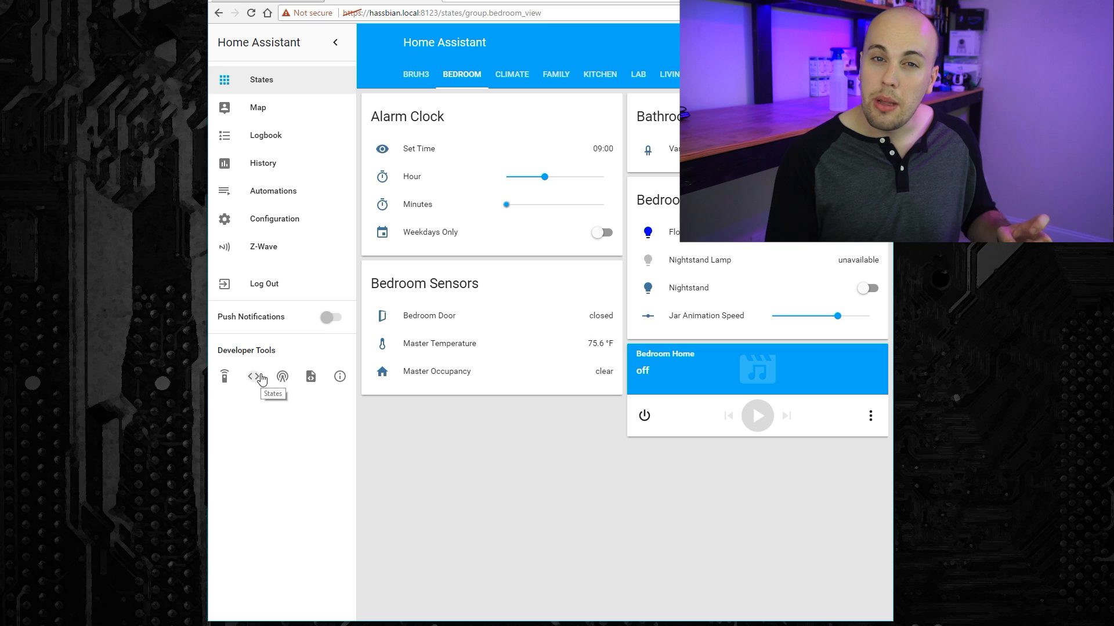
click(254, 377)
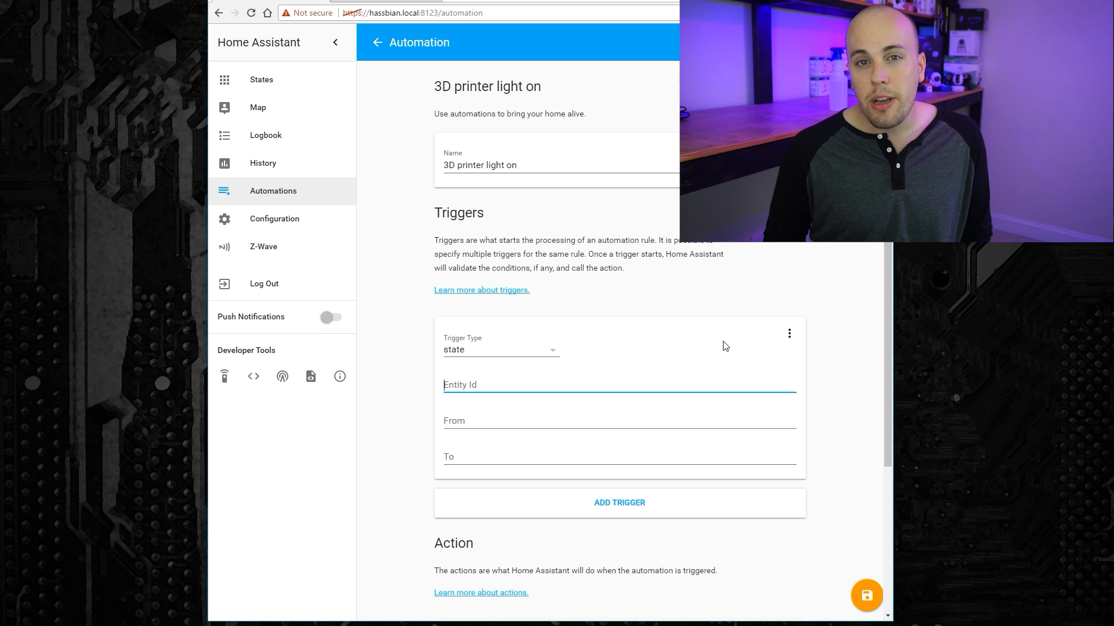
Set the trigger to switch.wemo_insight off to on, keep Call Service, and open Developer Services
text(switch.wemo_insight)
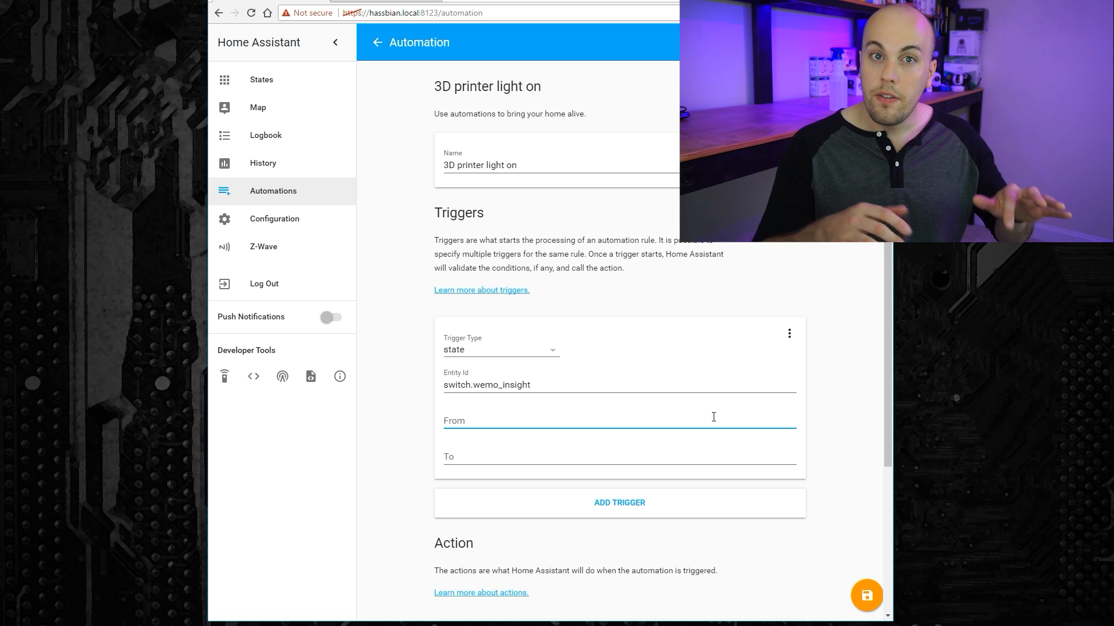
text(off)
click(620, 456)
text(on)
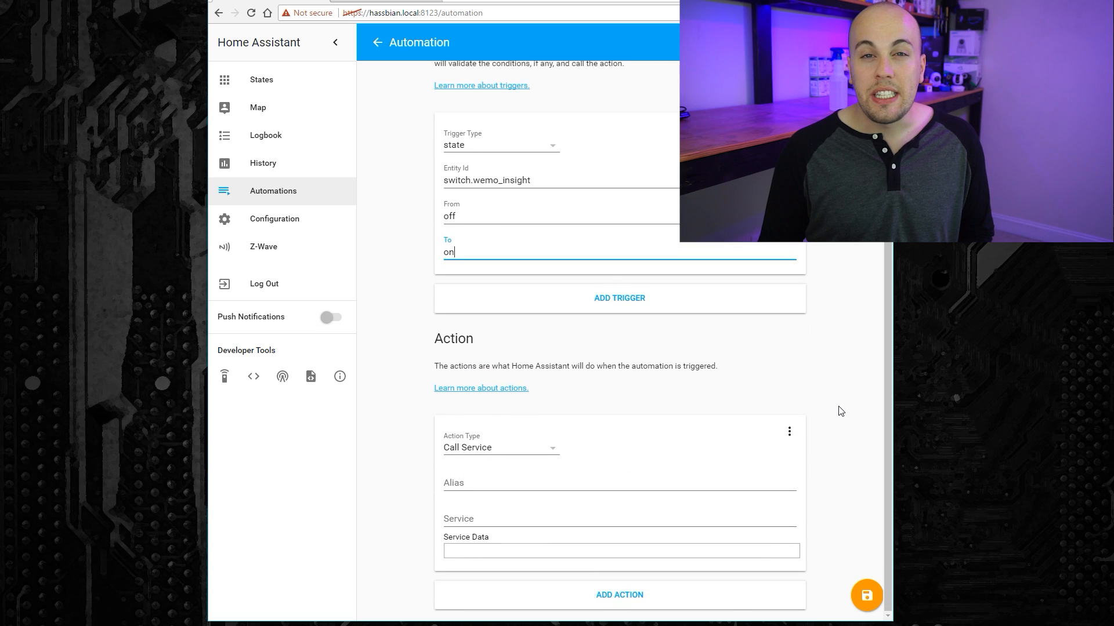
click(501, 448)
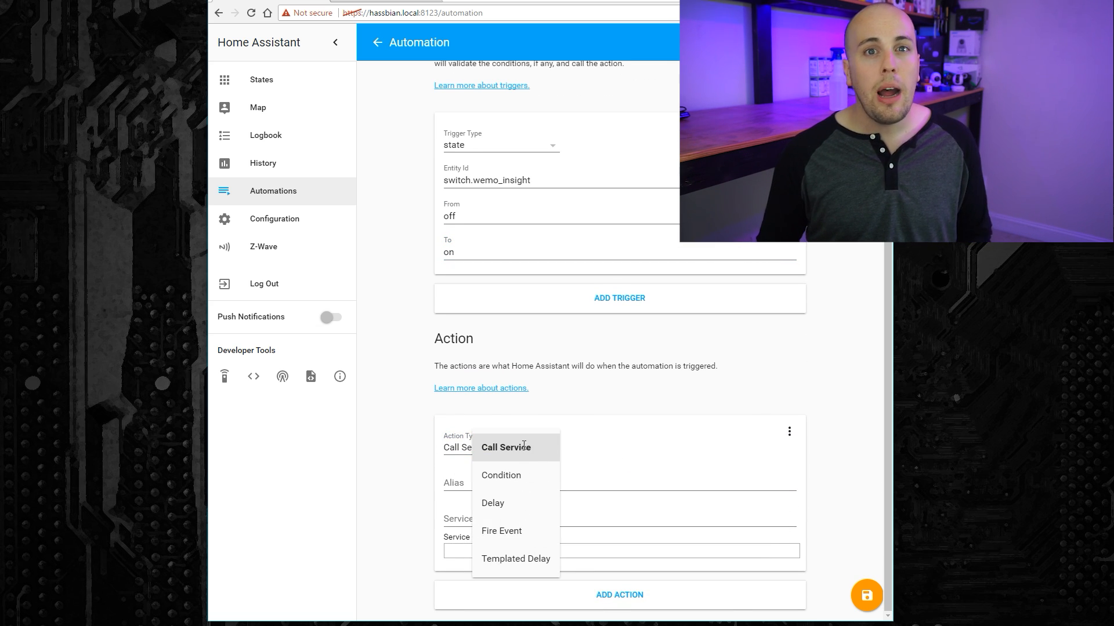
click(507, 448)
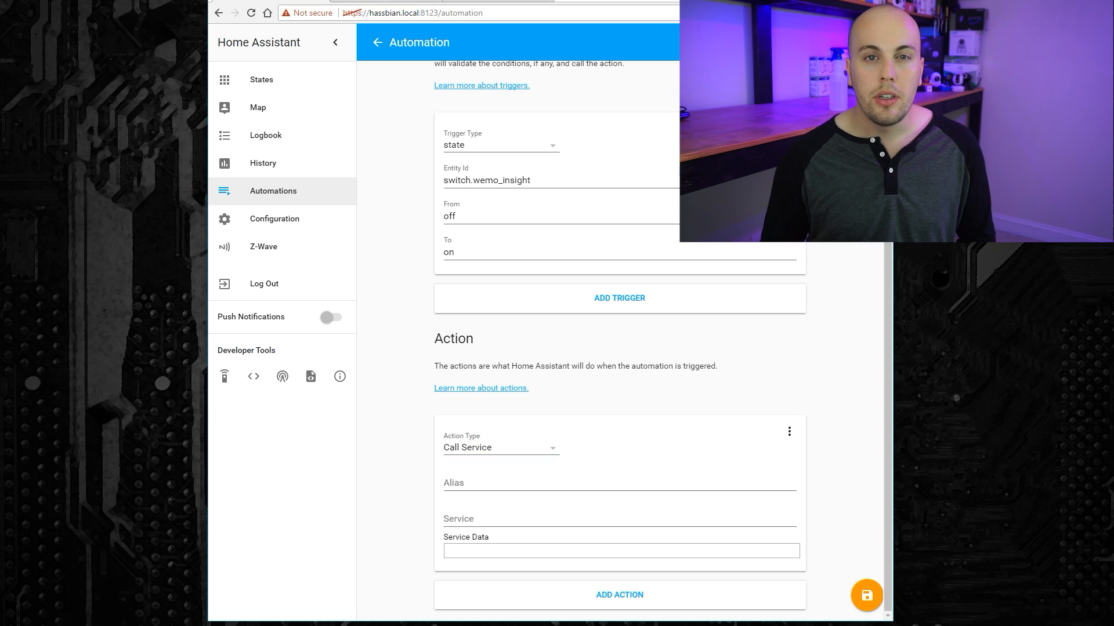
click(225, 377)
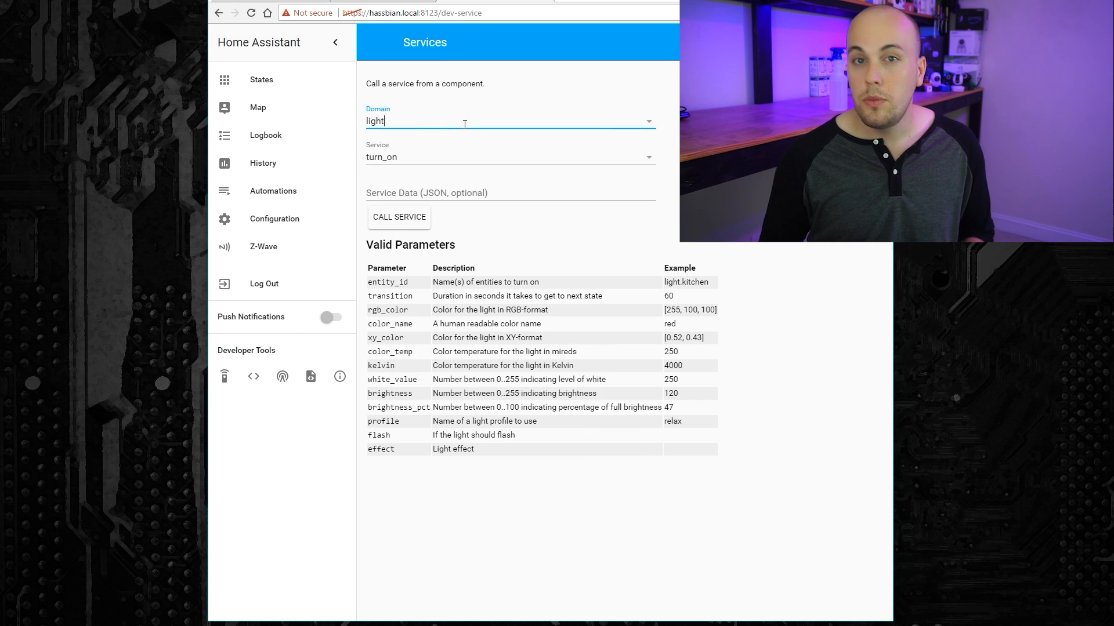
Choose the light turn_on service and begin editing the entity_id service data
click(508, 157)
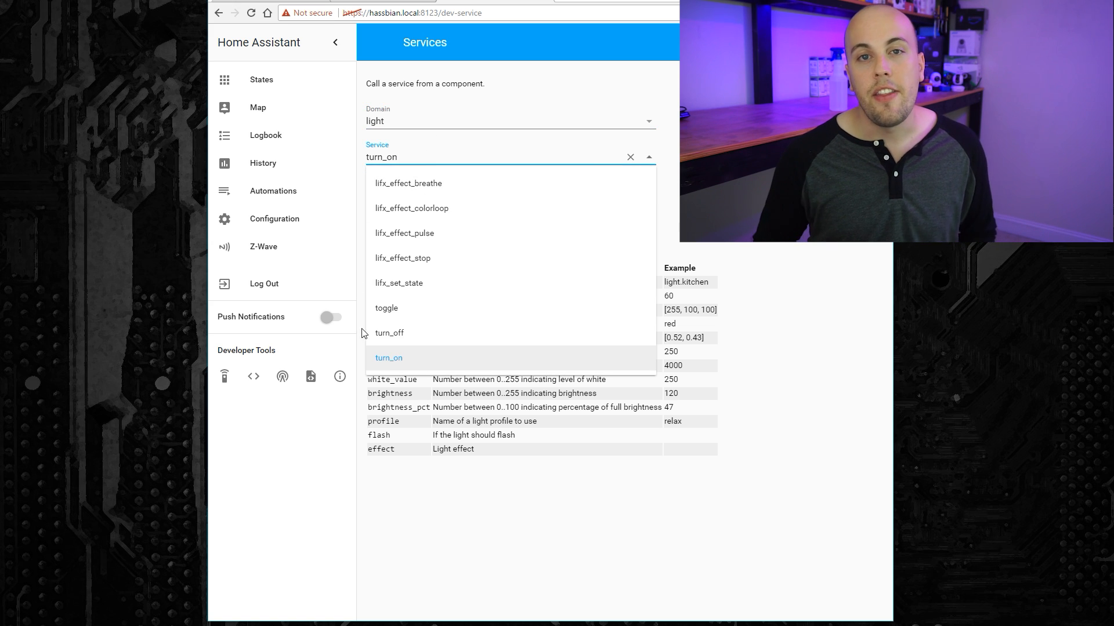
click(388, 357)
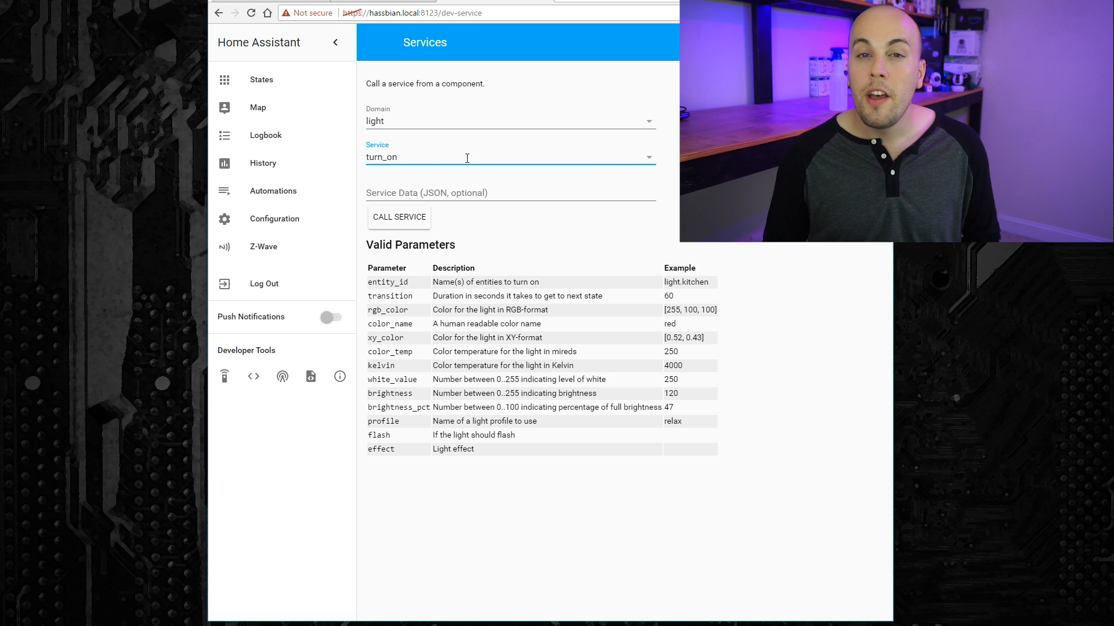
click(273, 191)
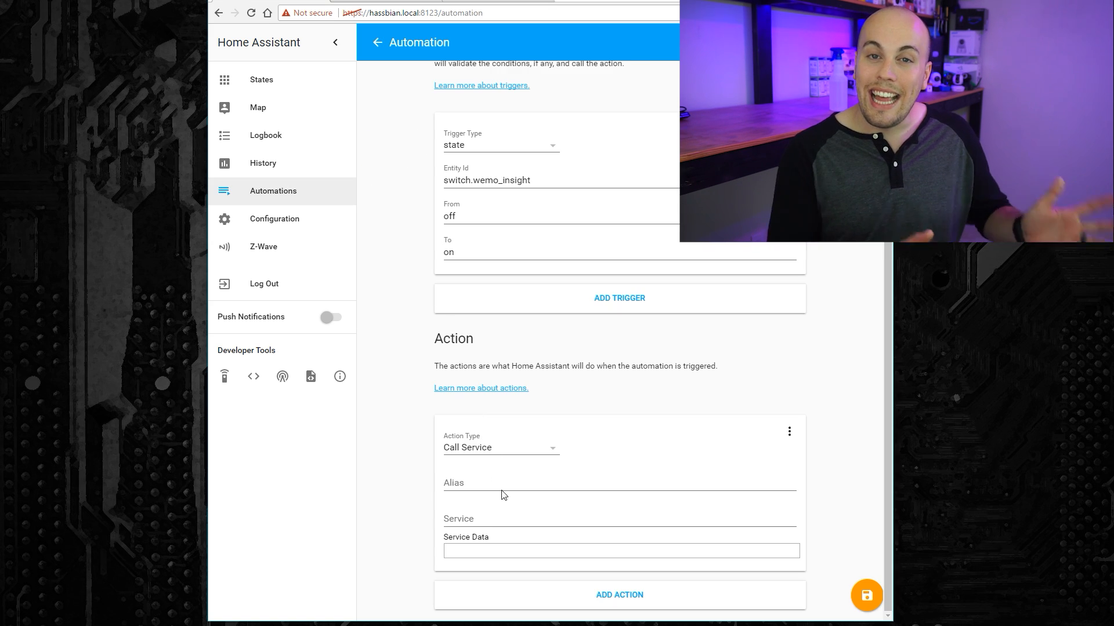
text(light.)
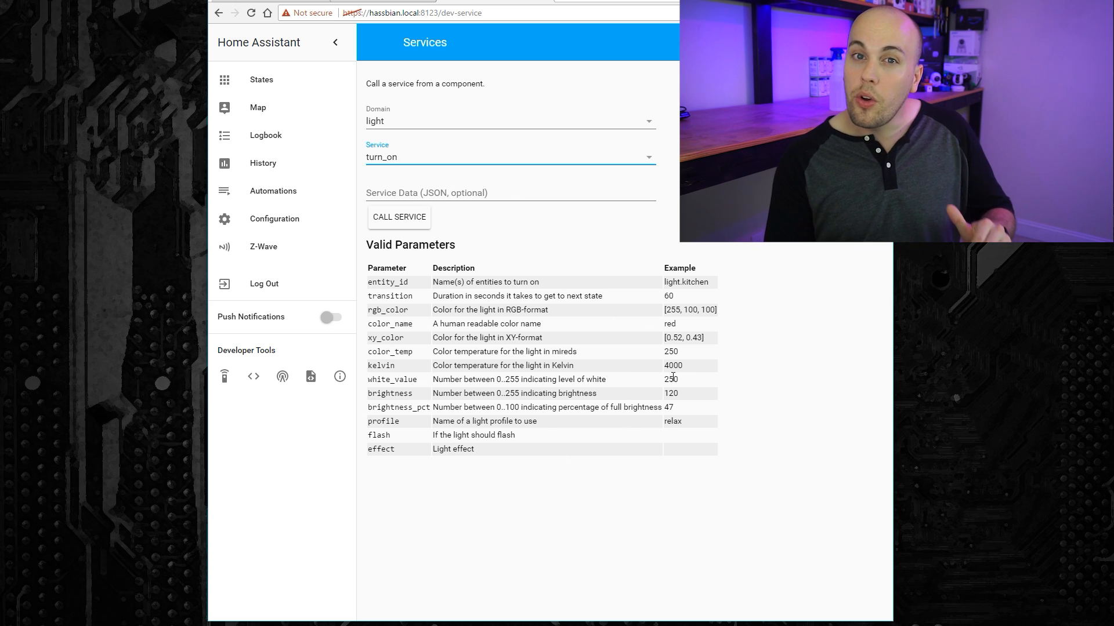
mouse_move(602, 213)
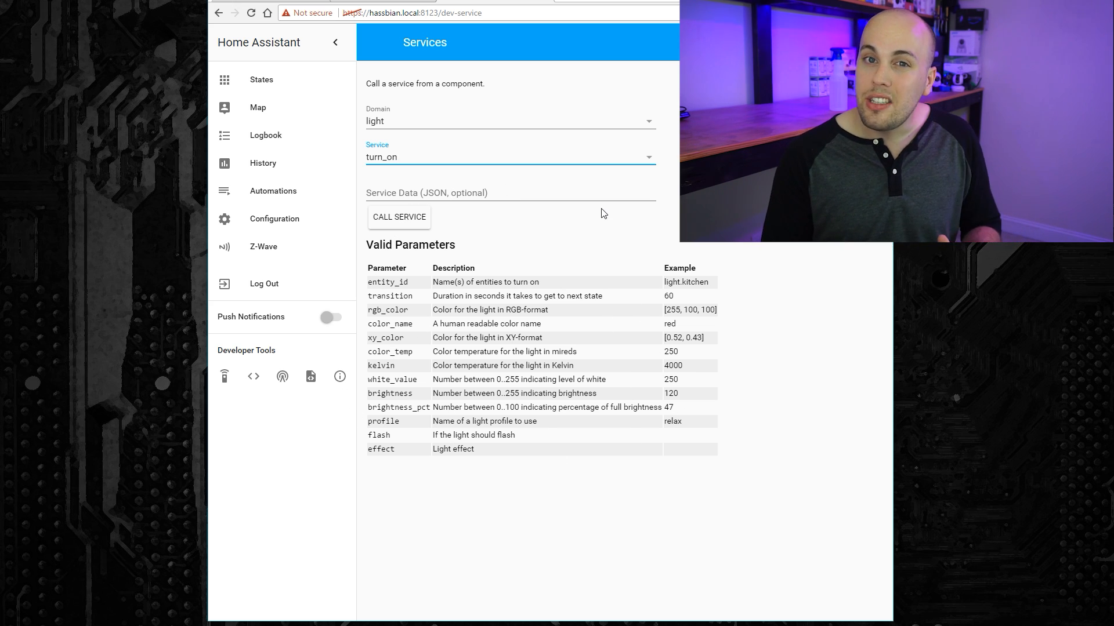
double_click(387, 282)
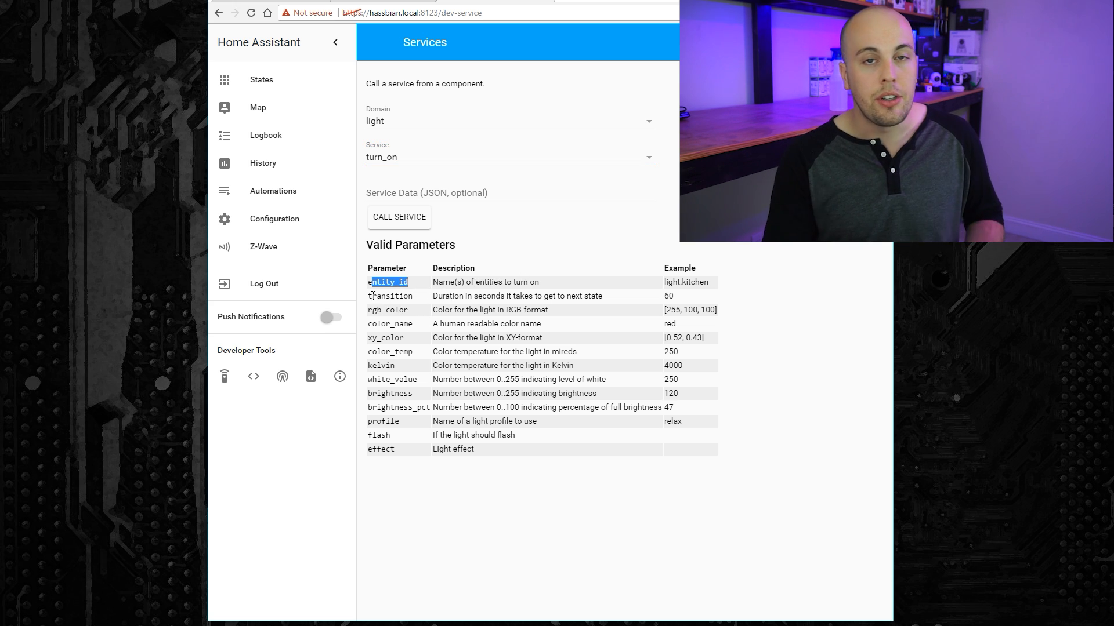
double_click(391, 295)
text({"entity_i)
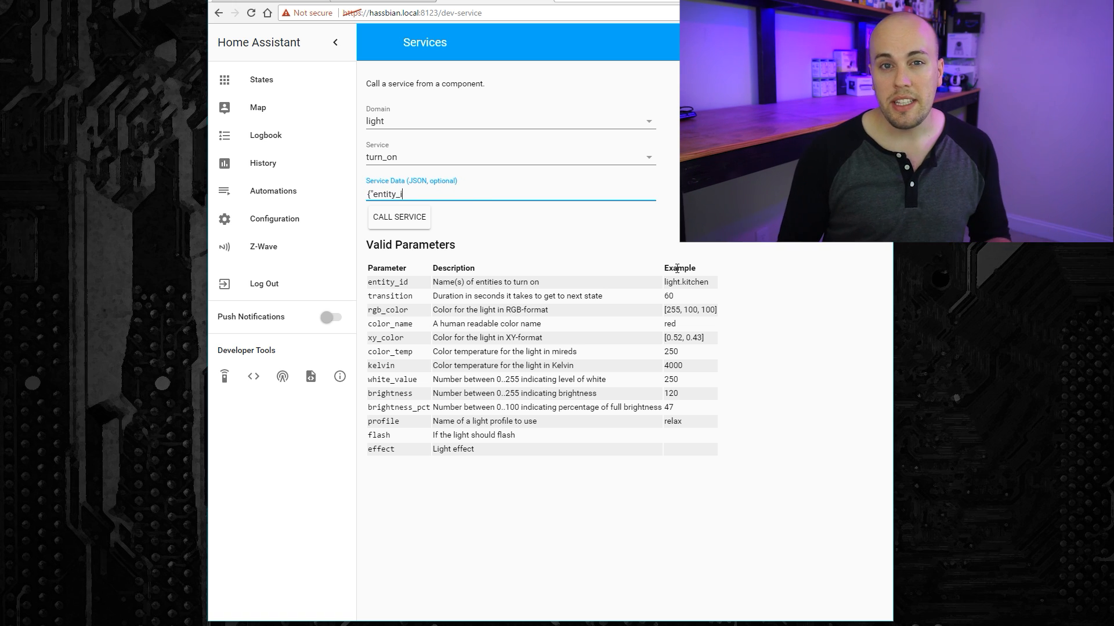
Enter JSON data: light.megadesk, brightness 255, transition 2, color red
text(d":")
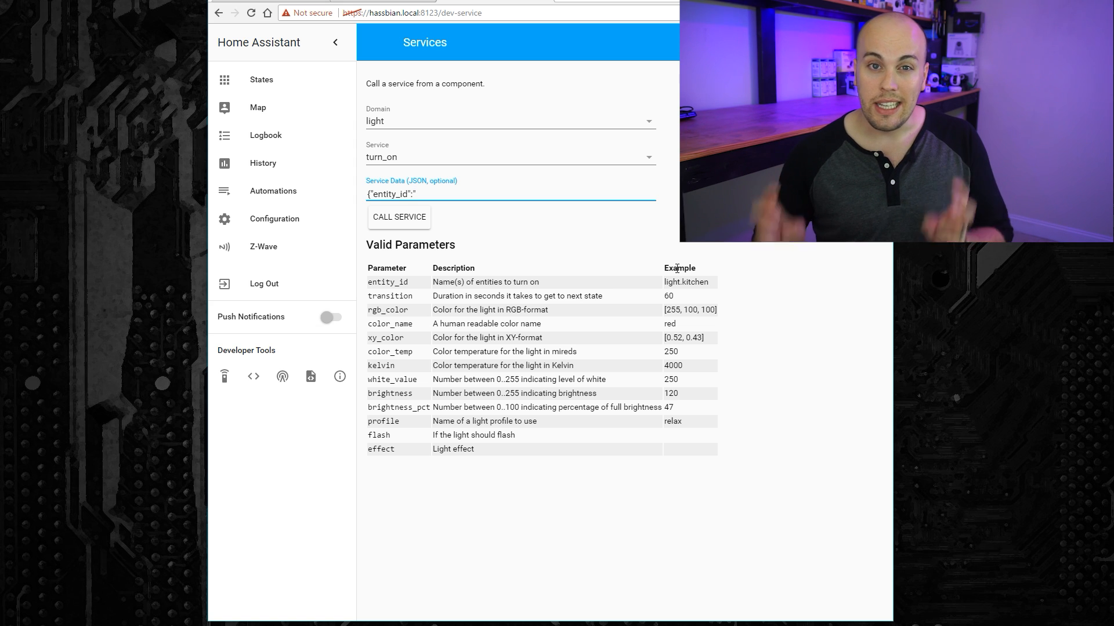
text(light.me)
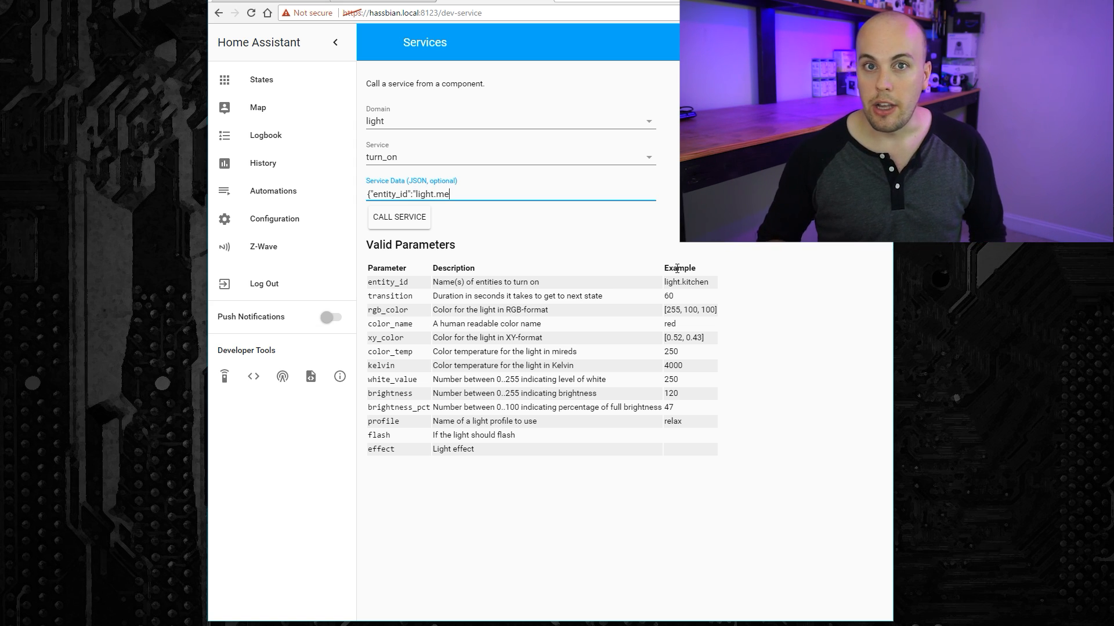
text(gadesk")
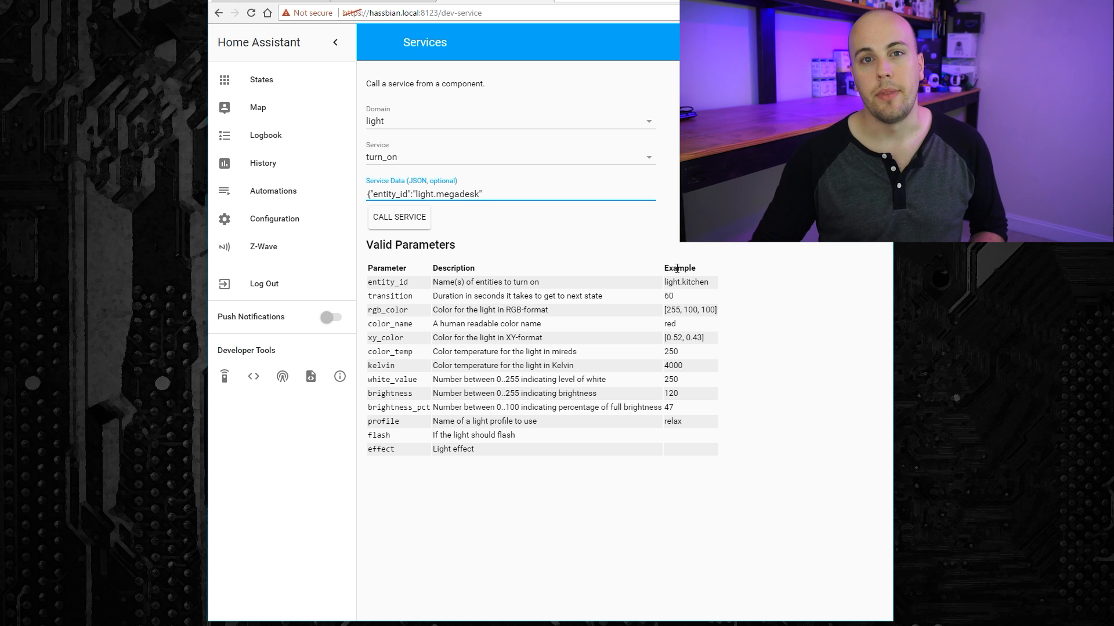
text(,)
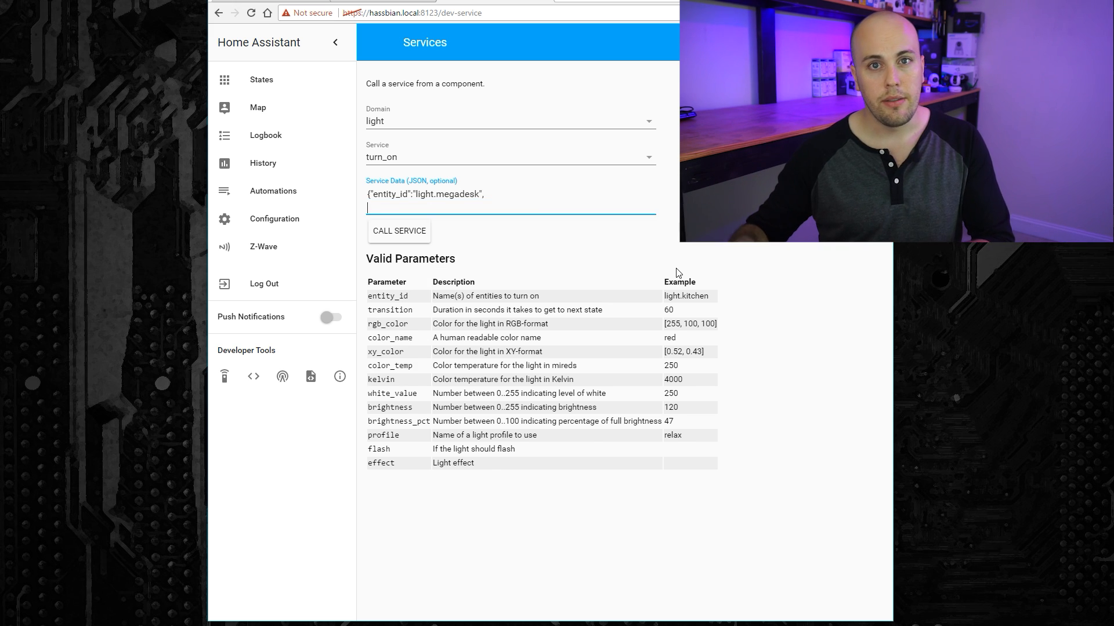
text("brightness")
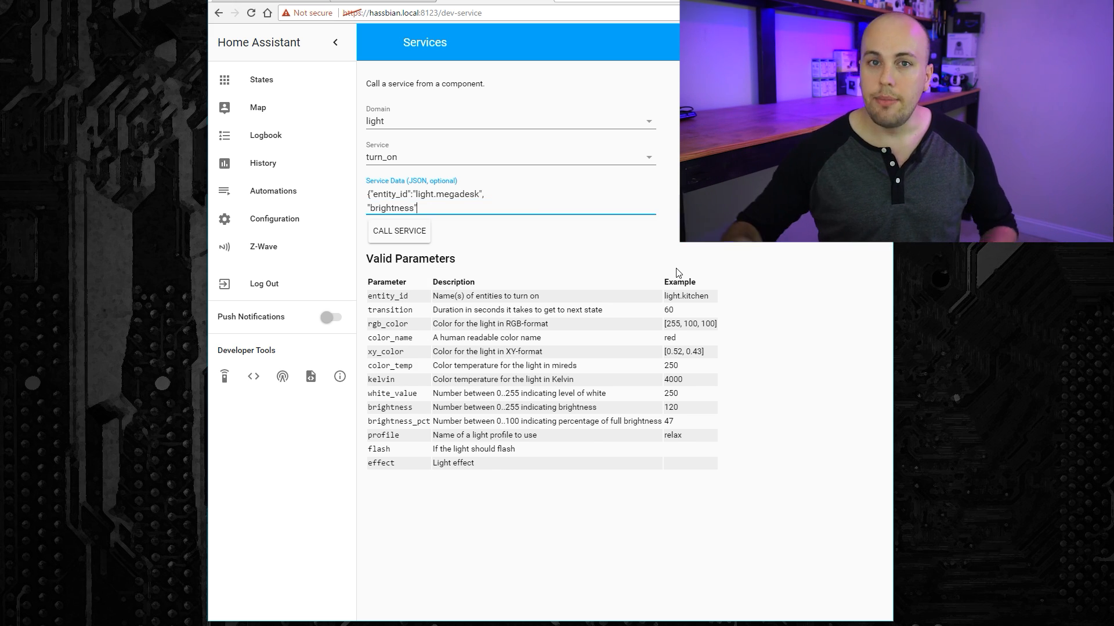
text(:255,)
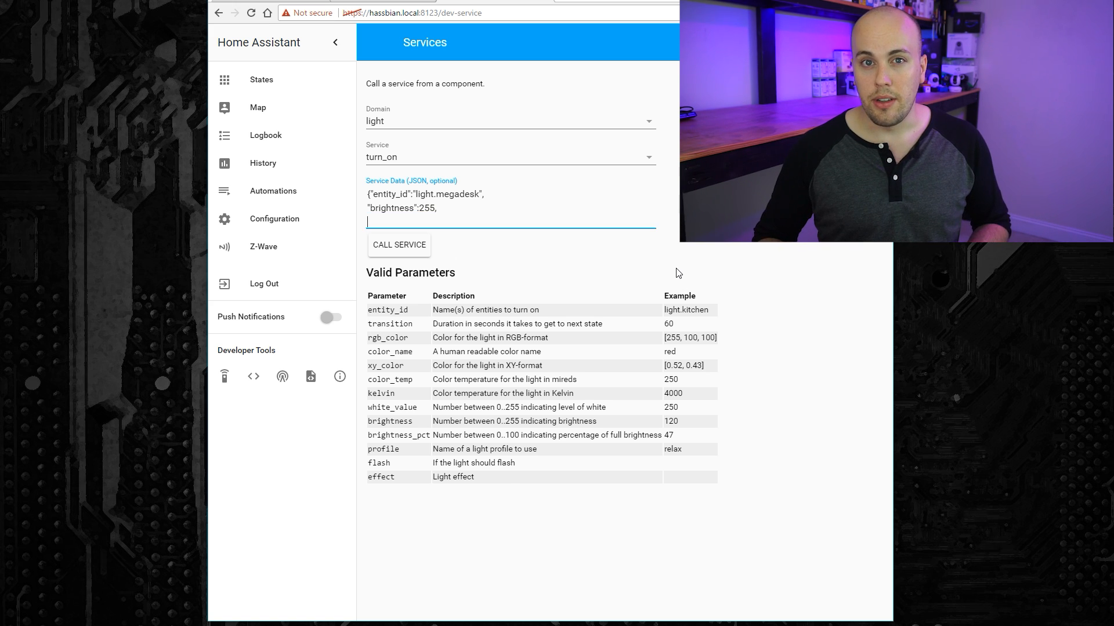
text("transit)
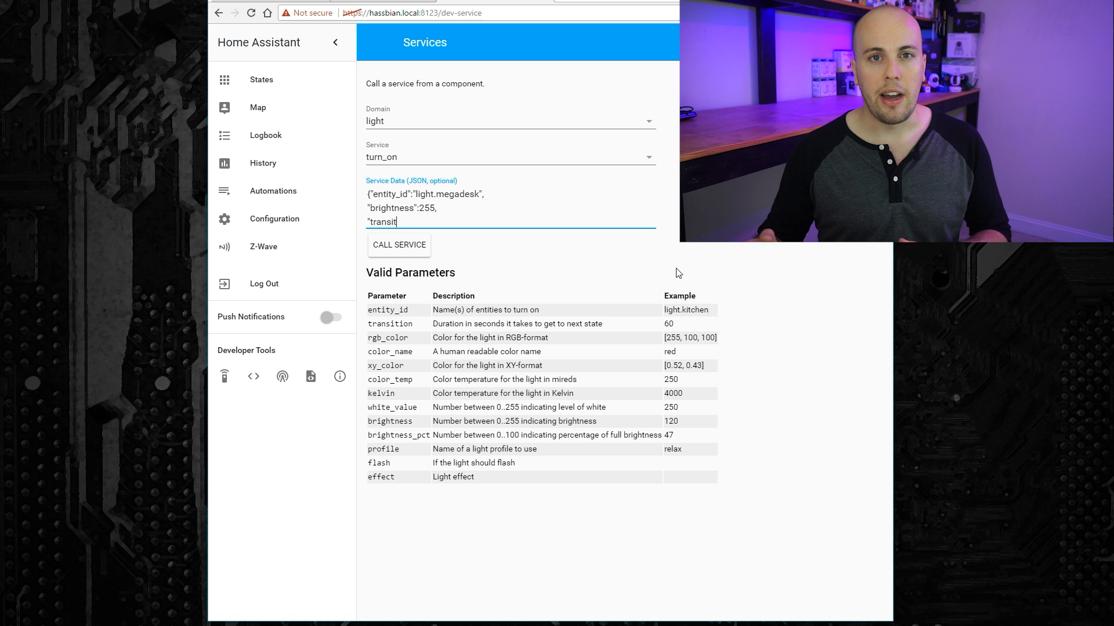
text(ion":2)
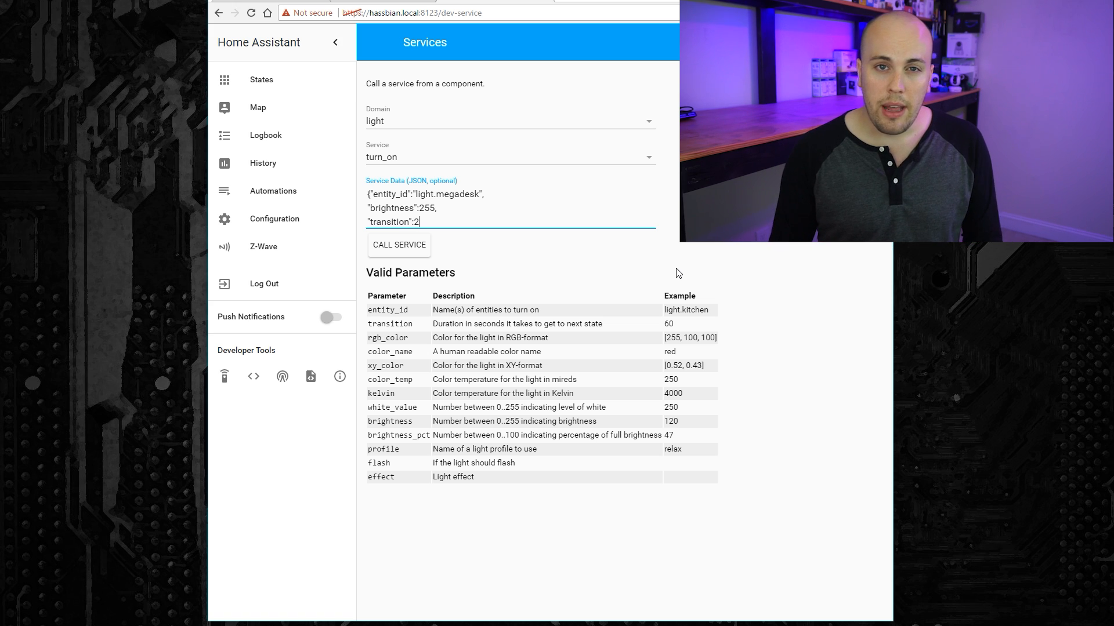
text(,)
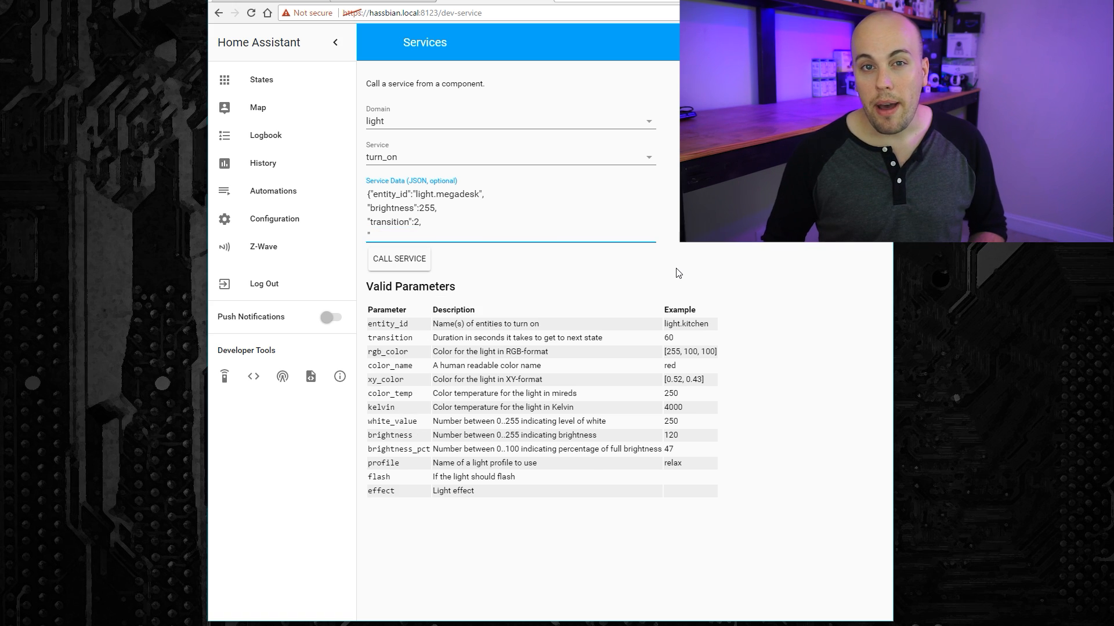
text("color_name":)
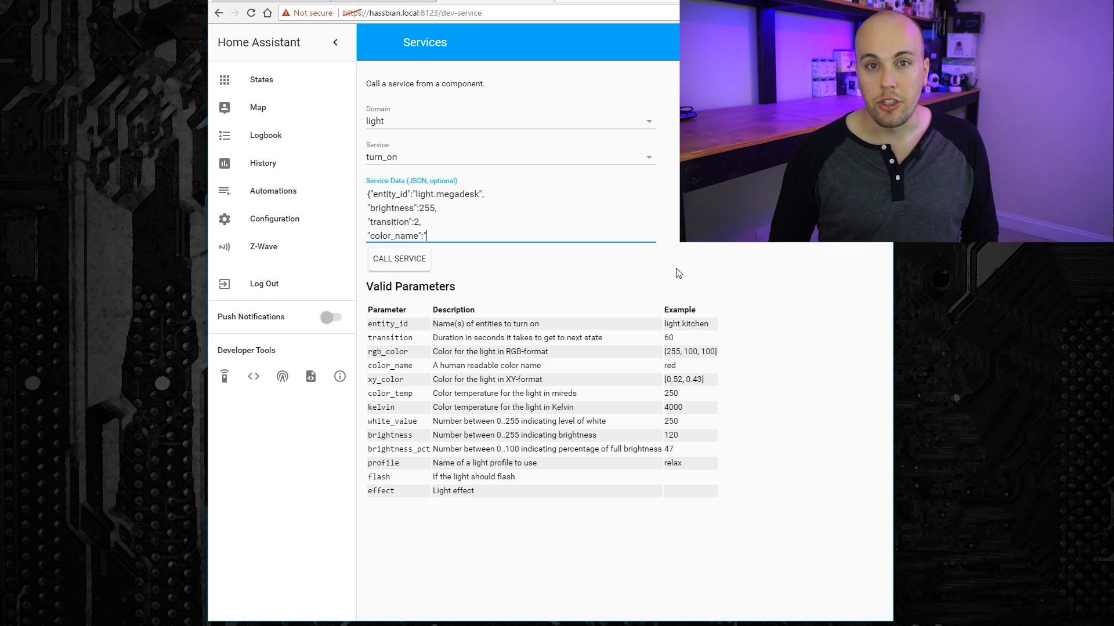
text(red")
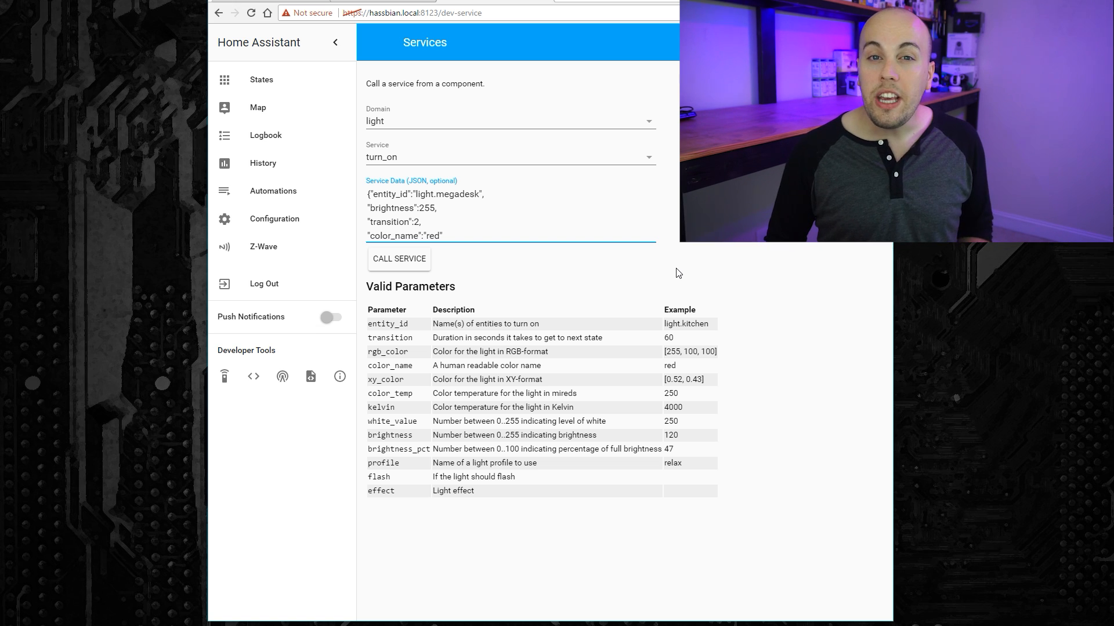
text(,)
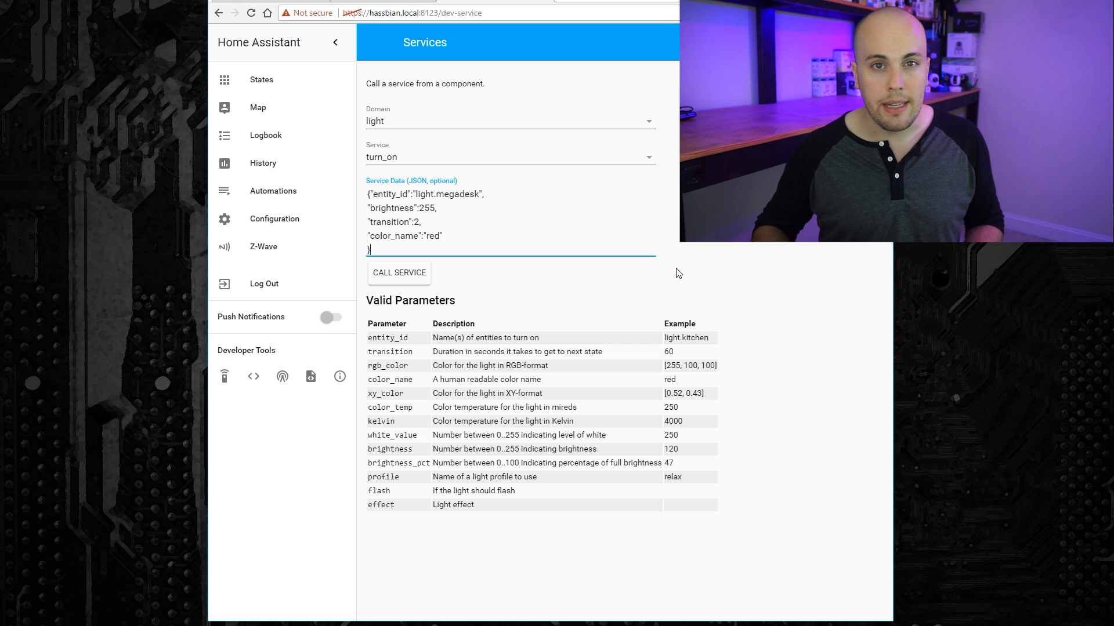
mouse_move(510, 279)
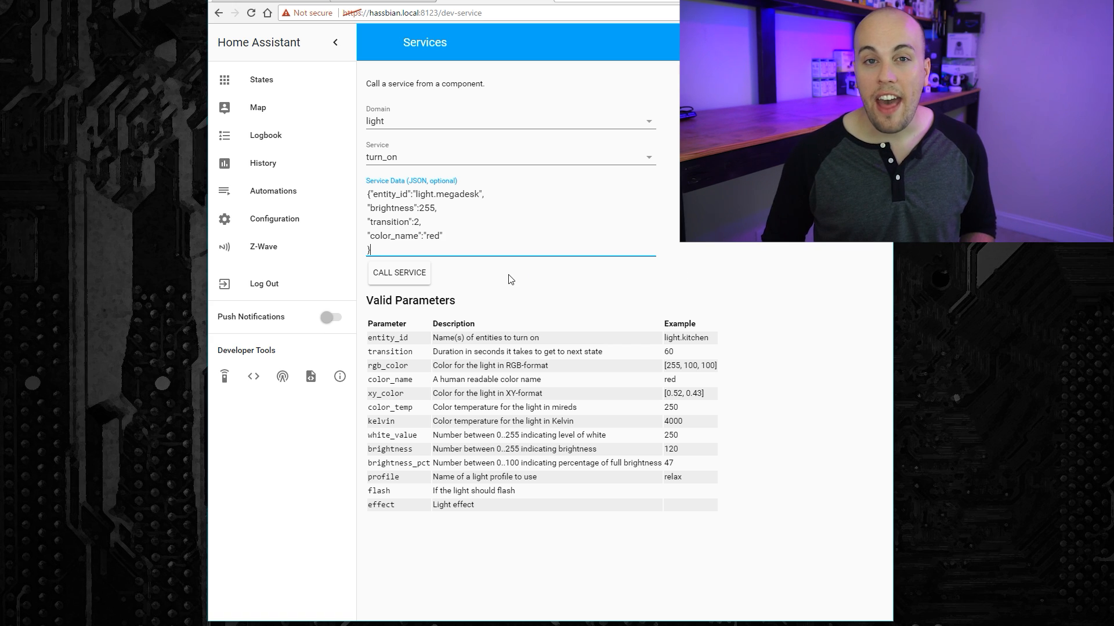
mouse_move(486, 274)
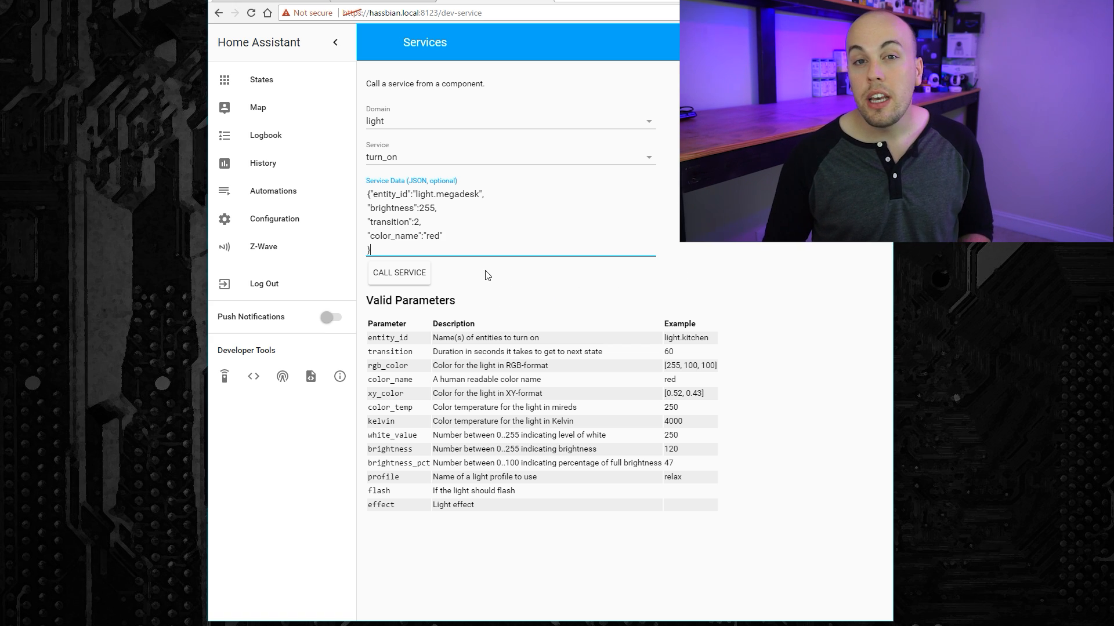
click(399, 273)
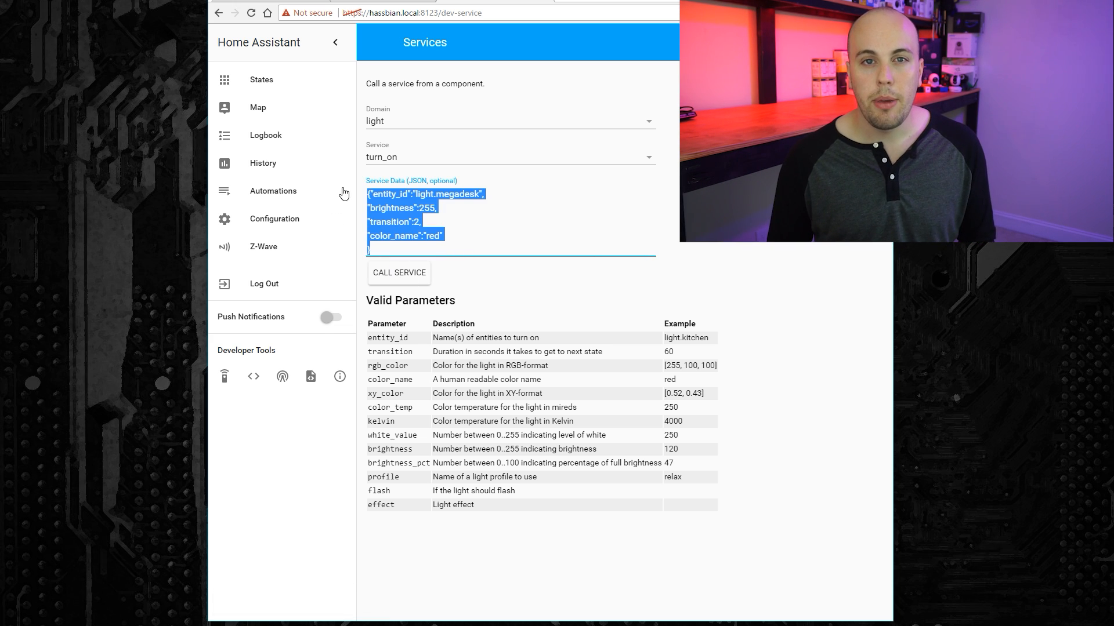
Put the megadesk service data into the automation's Call Service action and save it
click(272, 191)
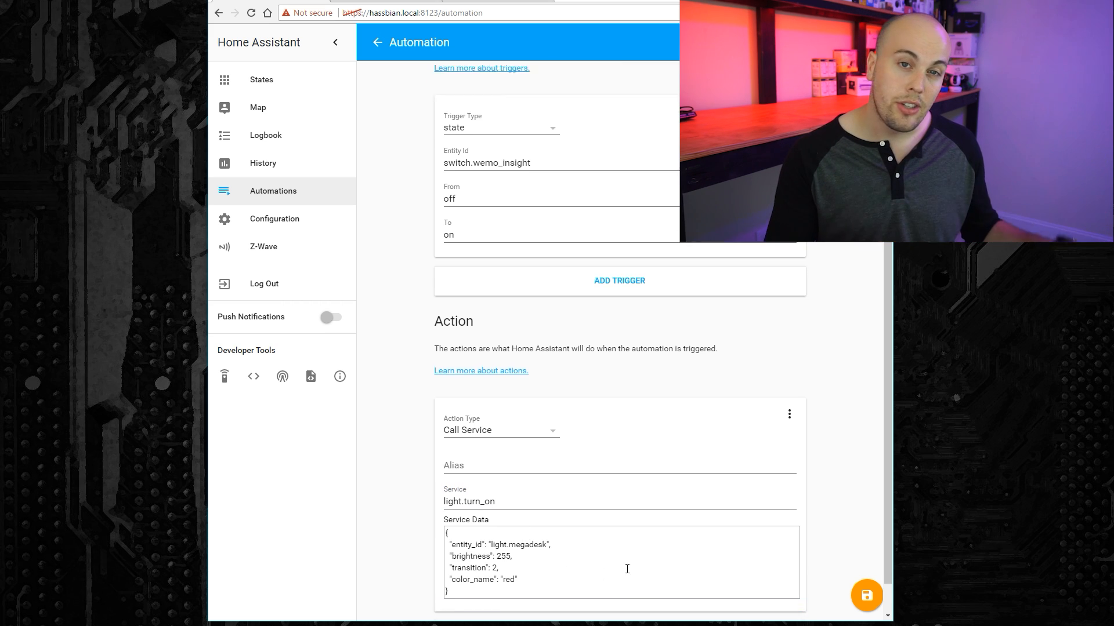
scroll(down, 3)
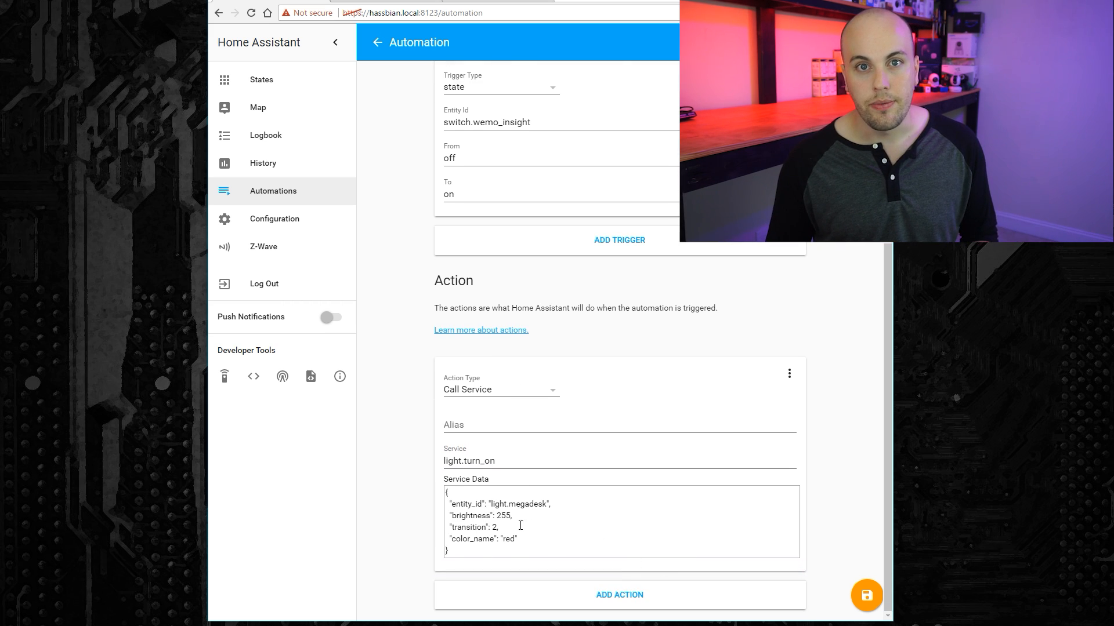
mouse_move(866, 595)
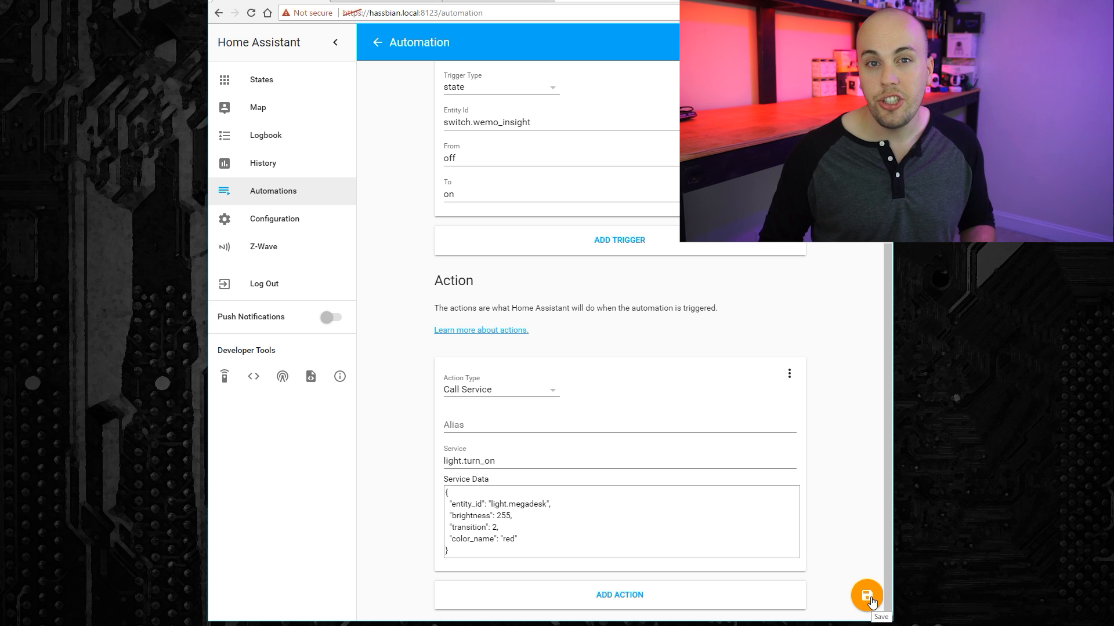
click(867, 596)
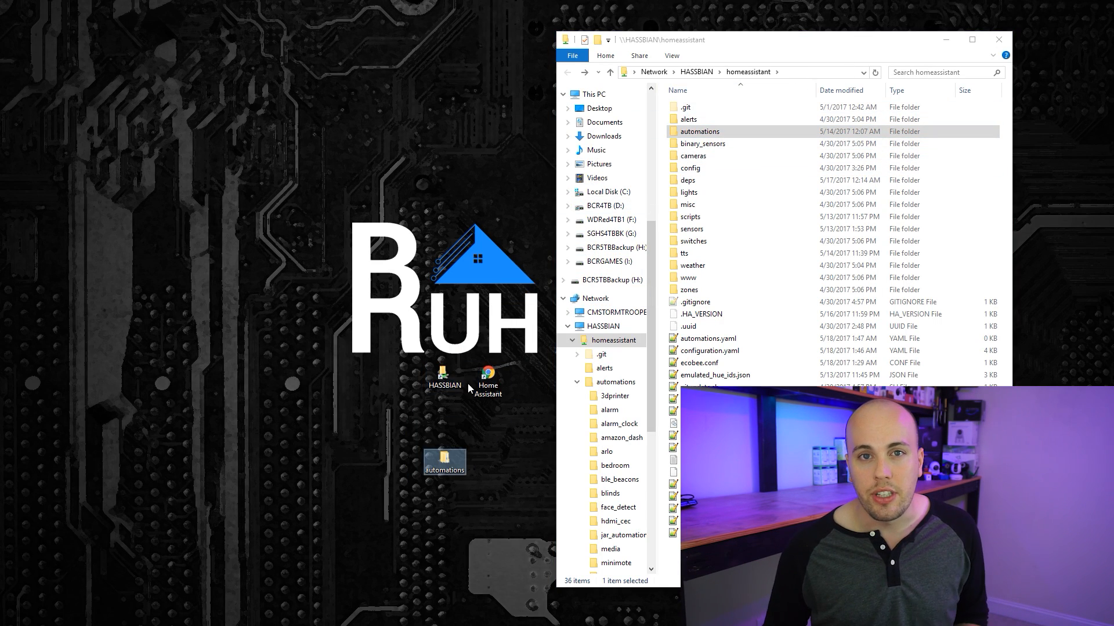
Place the automations folder copy on the desktop and search it for '.yaml'
drag(444, 460, 488, 420)
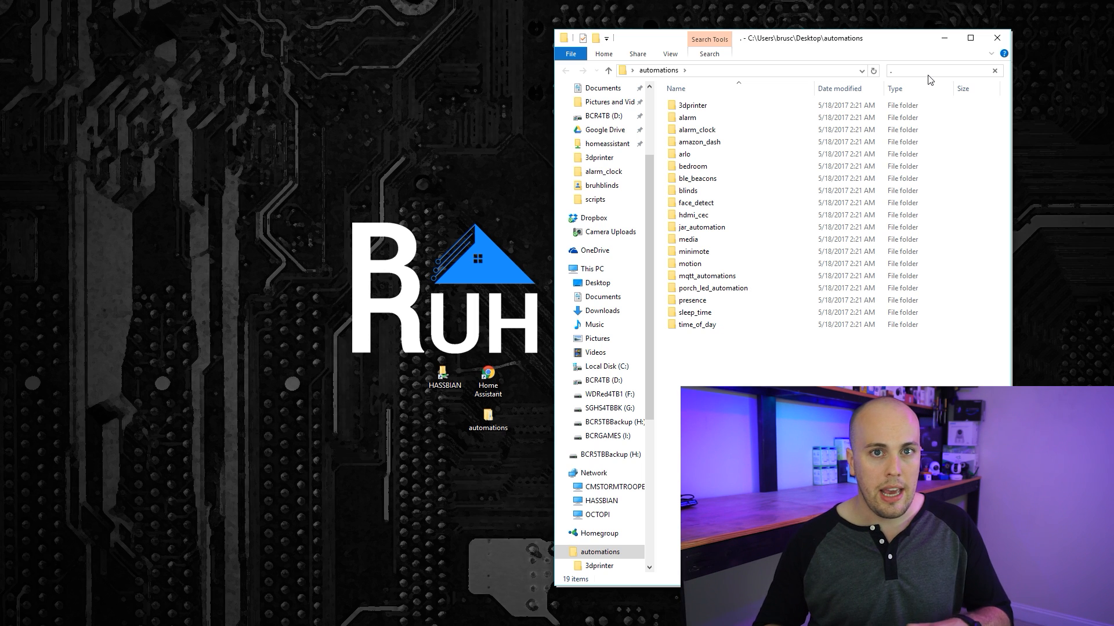
text(.yaml)
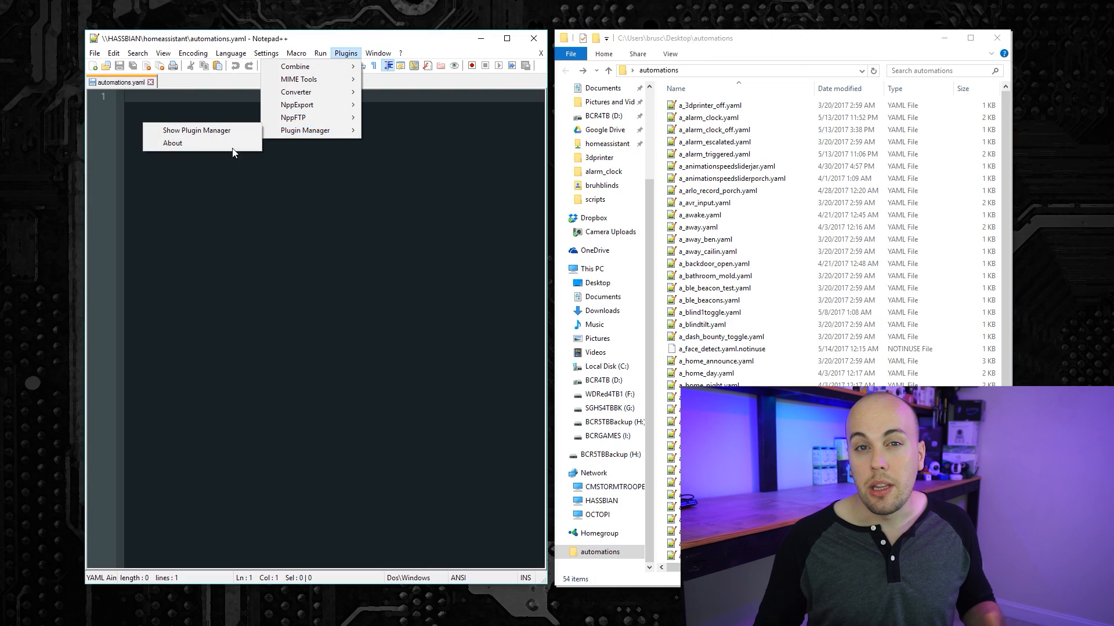
Use the Plugin Manager and browse the automation YAML files opened in Notepad++ tabs
click(196, 130)
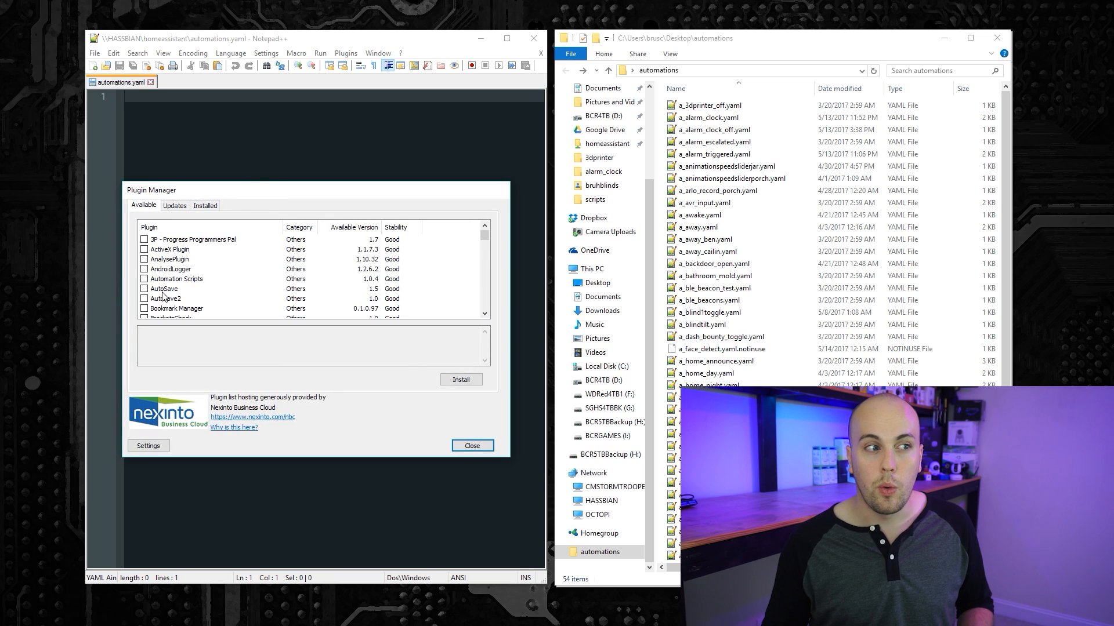
scroll(down, 3)
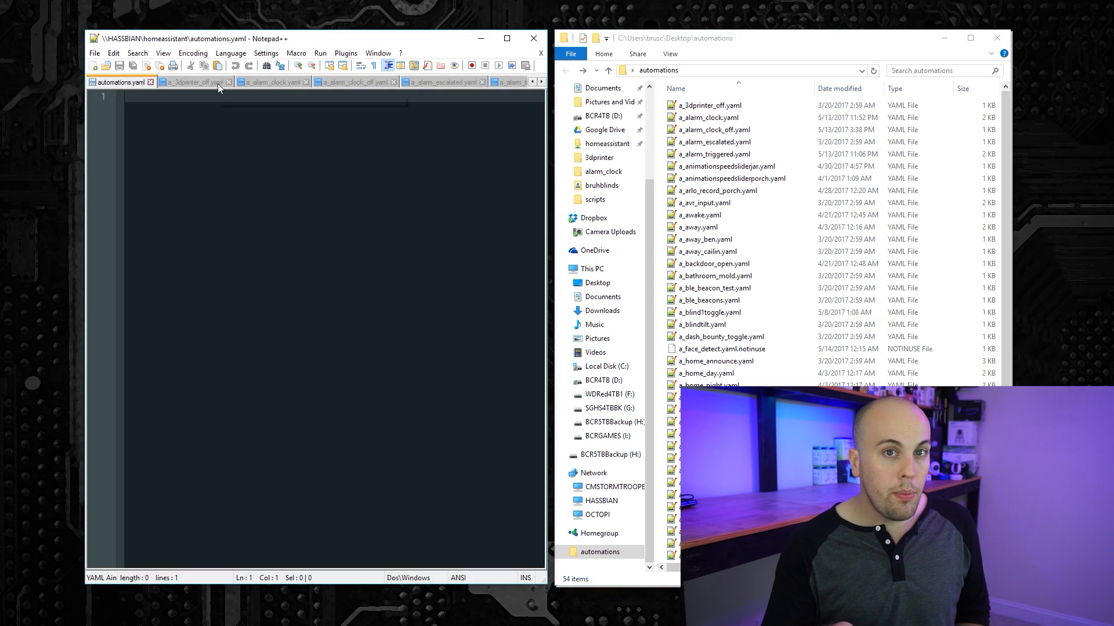
click(350, 81)
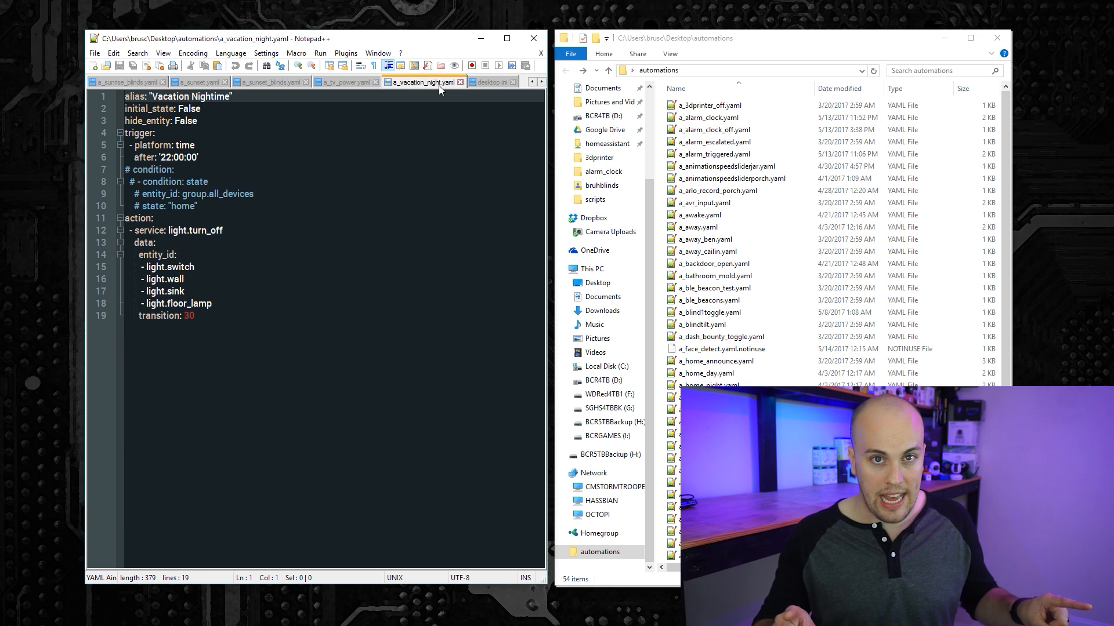
Combine all open automation files into one new document, inserting filenames and linefeeds
click(346, 53)
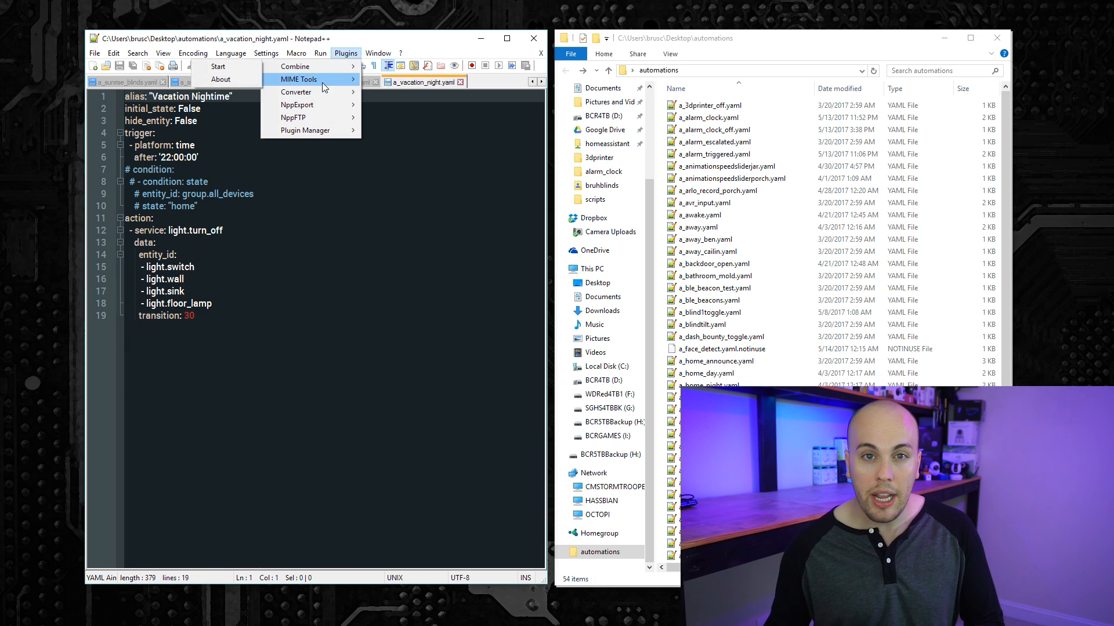
click(294, 66)
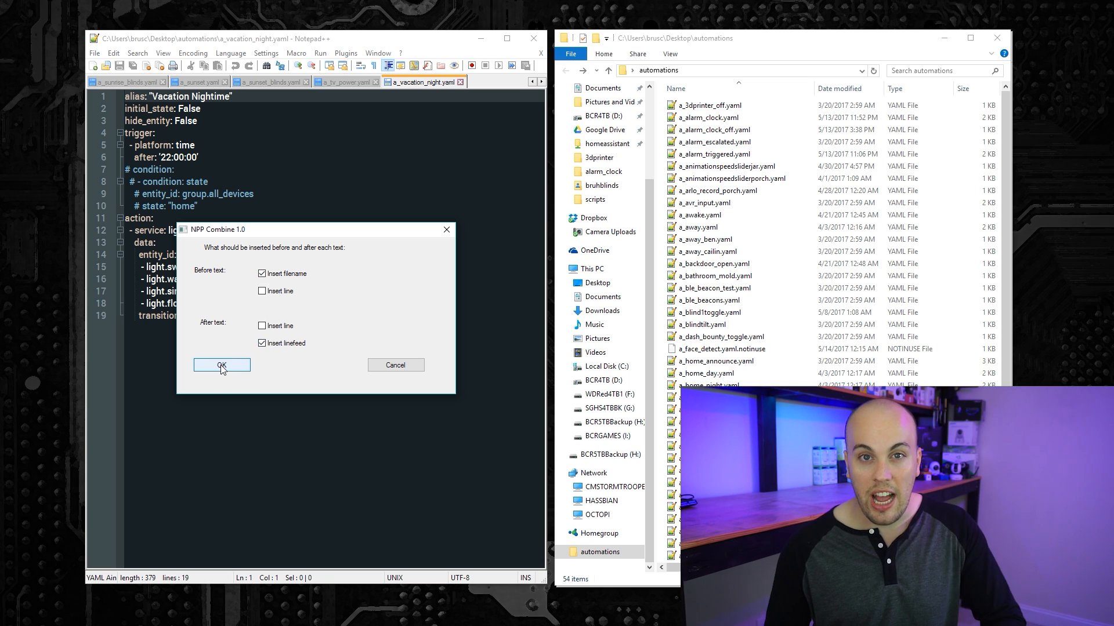
click(221, 364)
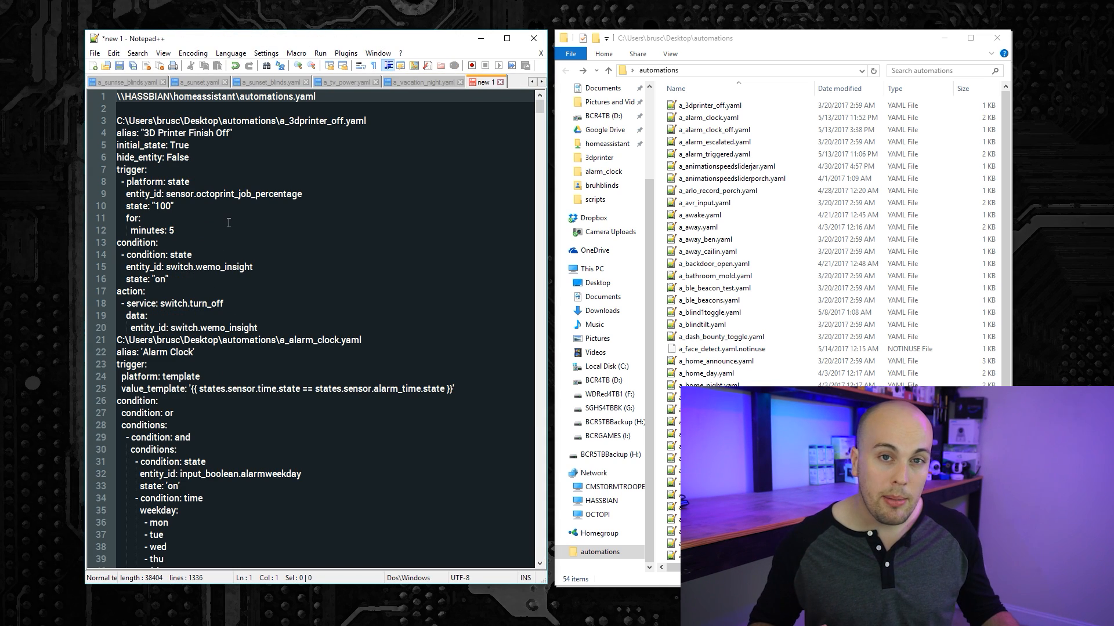
Replace the desktop path with 'id: ' and strip '.yaml' from every file-path line
scroll(down, 3)
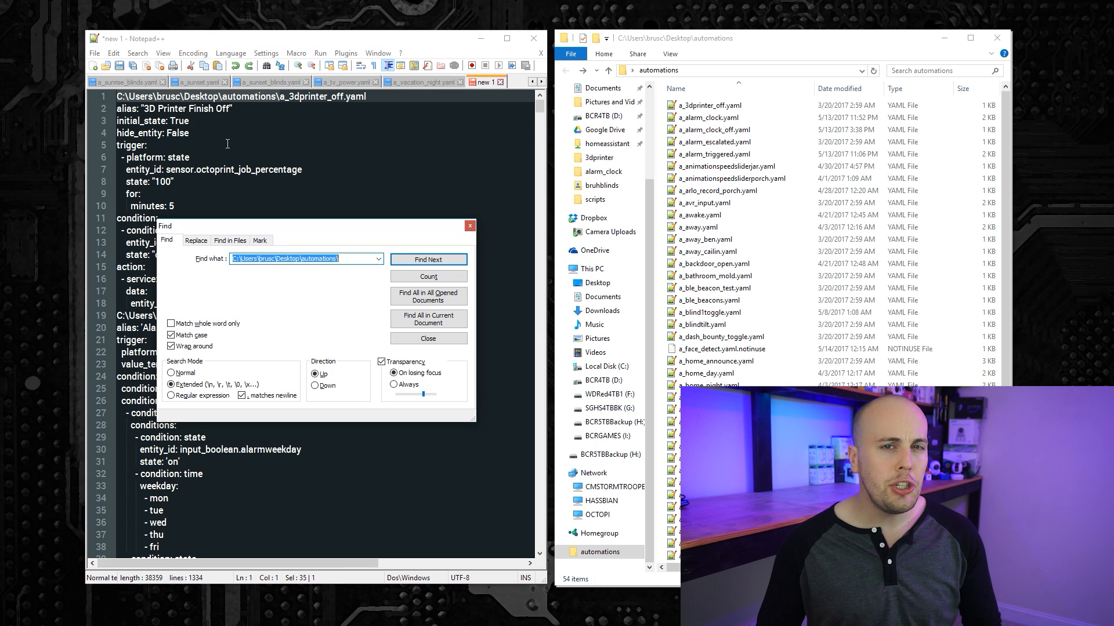
click(196, 241)
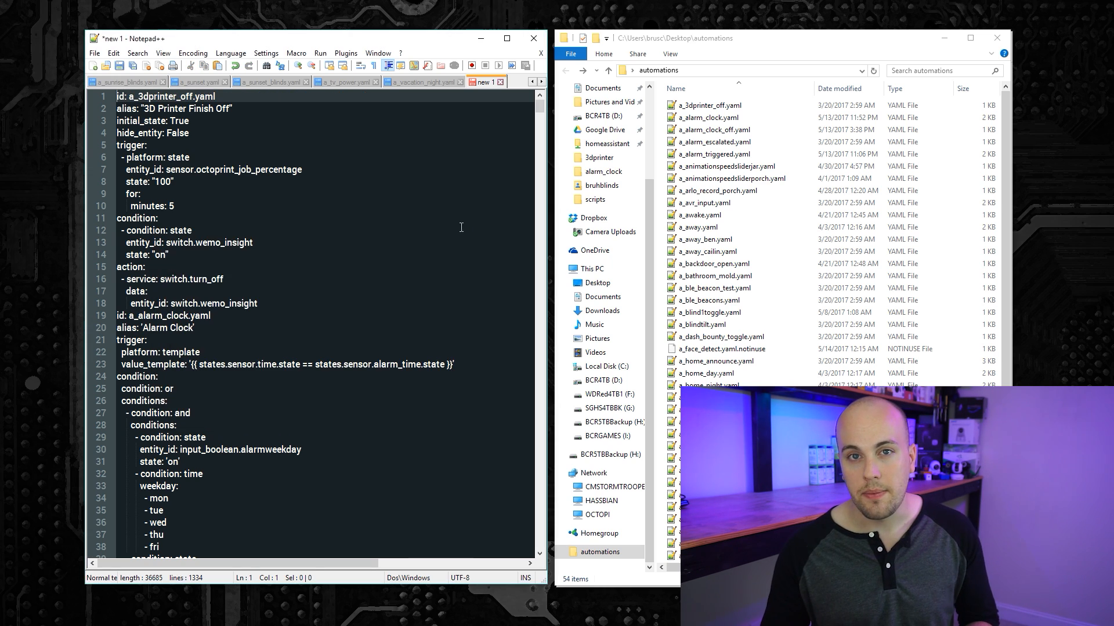
key(ctrl+h)
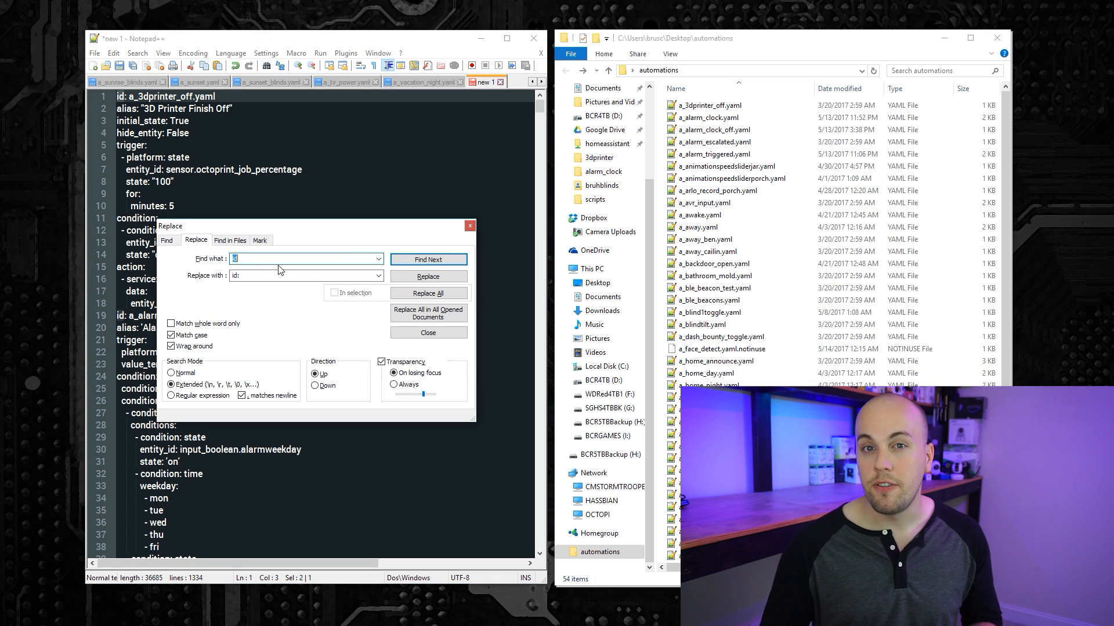
text(.yaml)
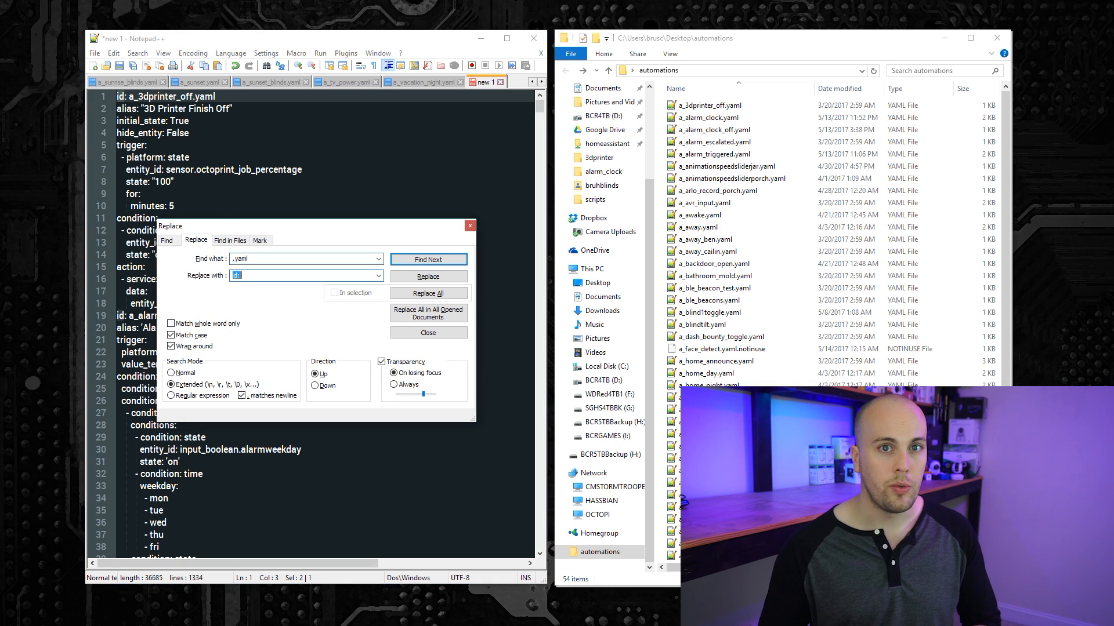
click(428, 293)
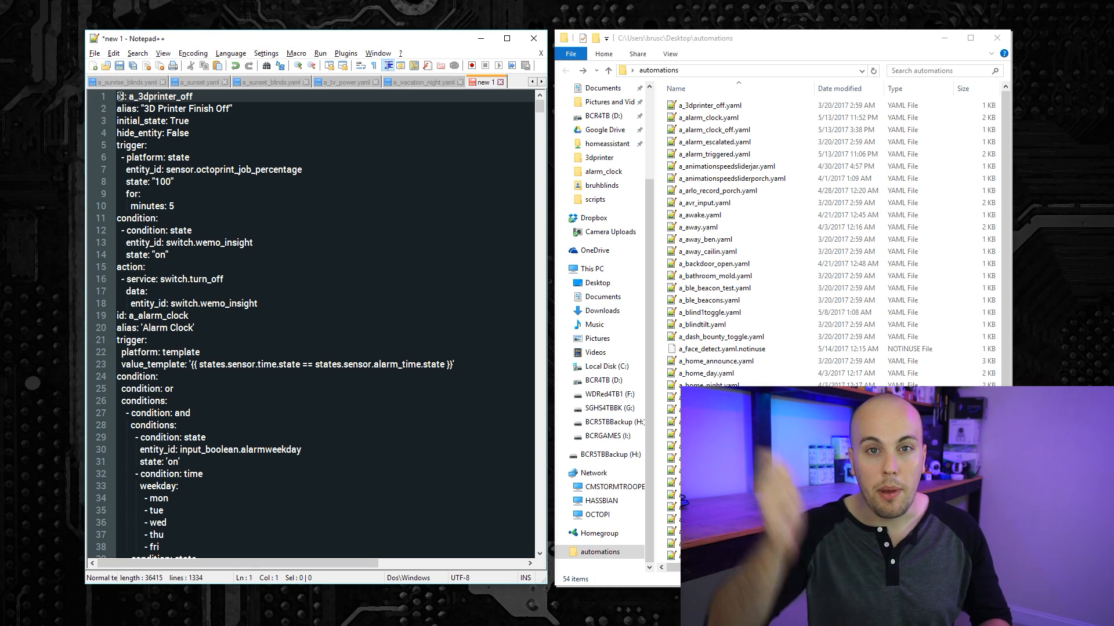
scroll(down, 3)
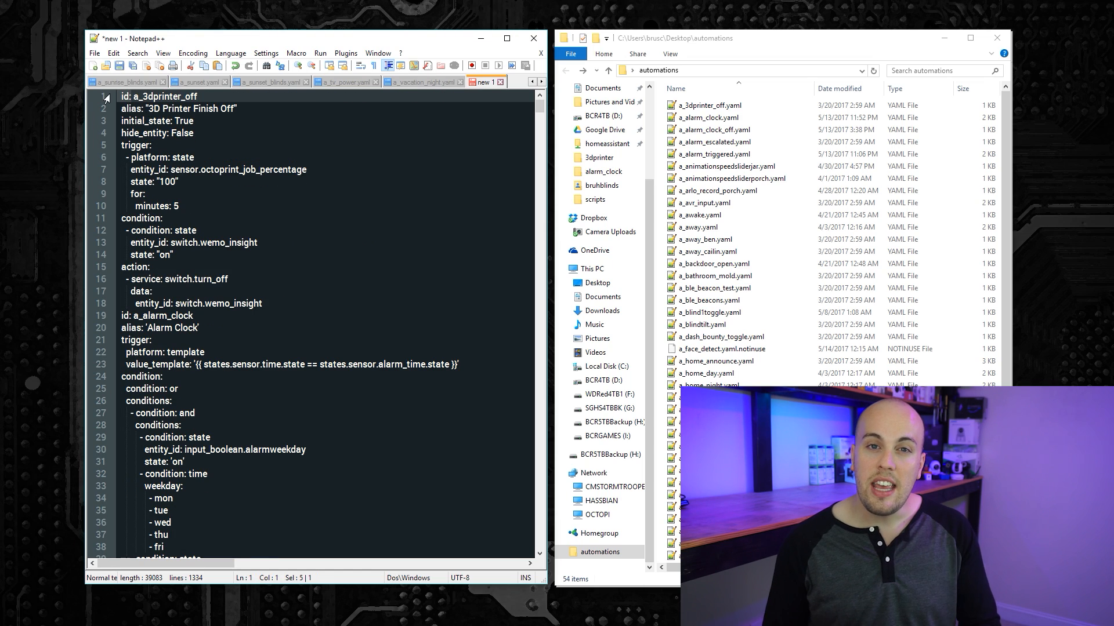
Change every 'id:' to '- id:', then open automations.yaml from the HASSBIAN share
key(ctrl+h)
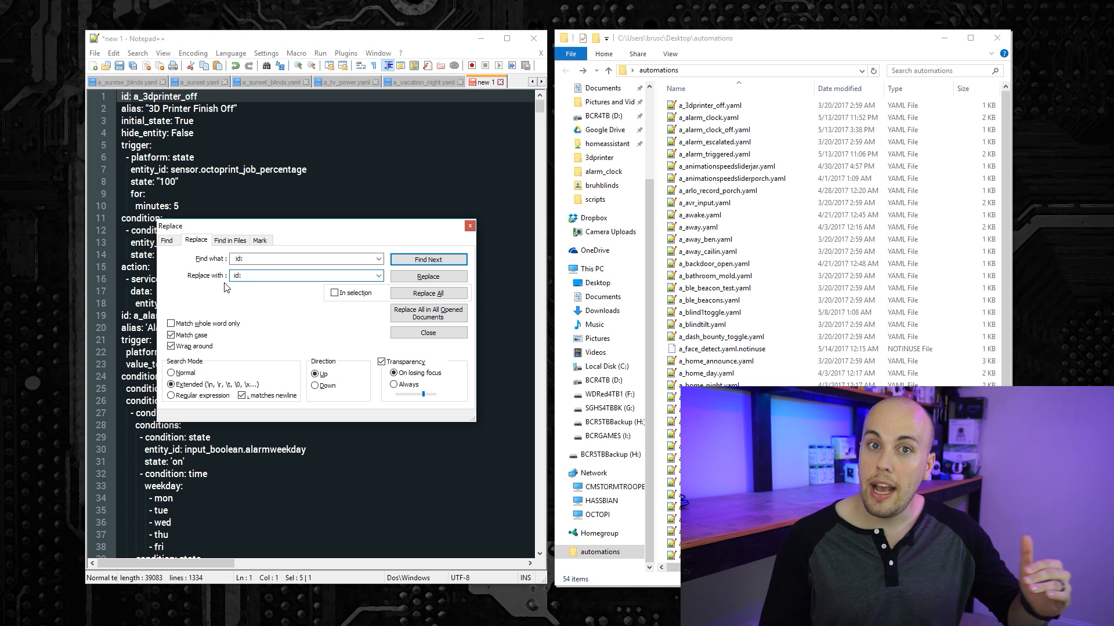
click(428, 293)
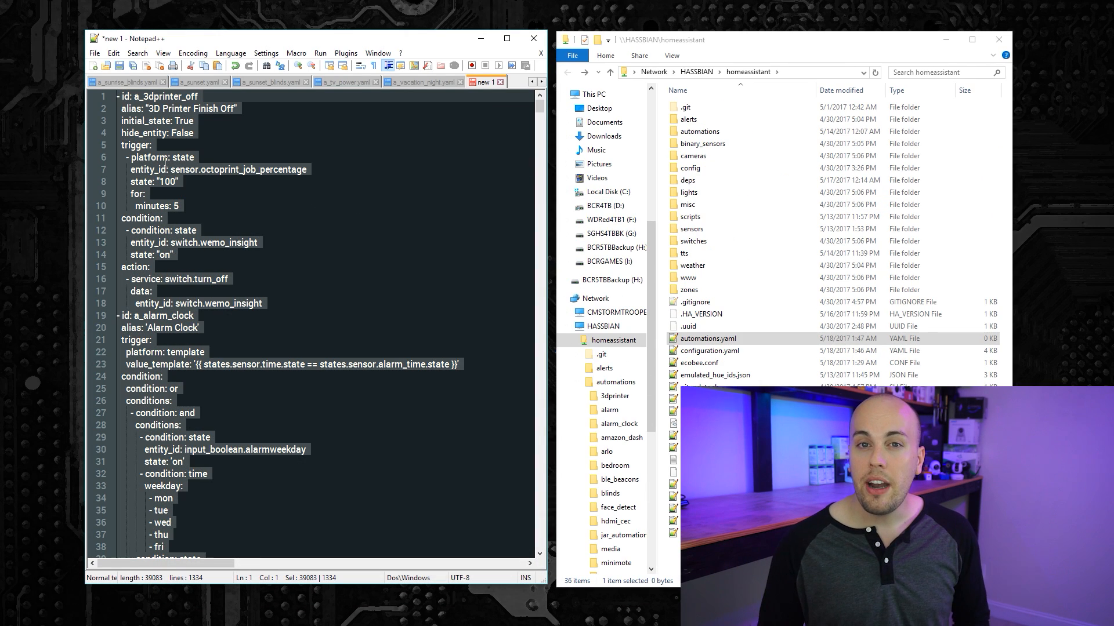
click(708, 338)
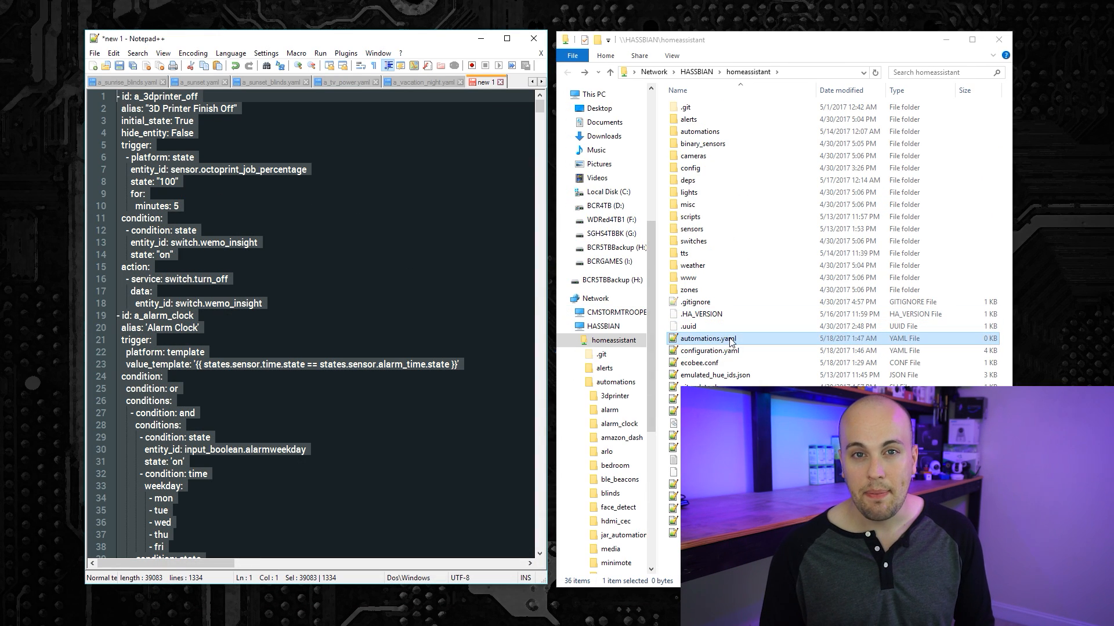
double_click(709, 338)
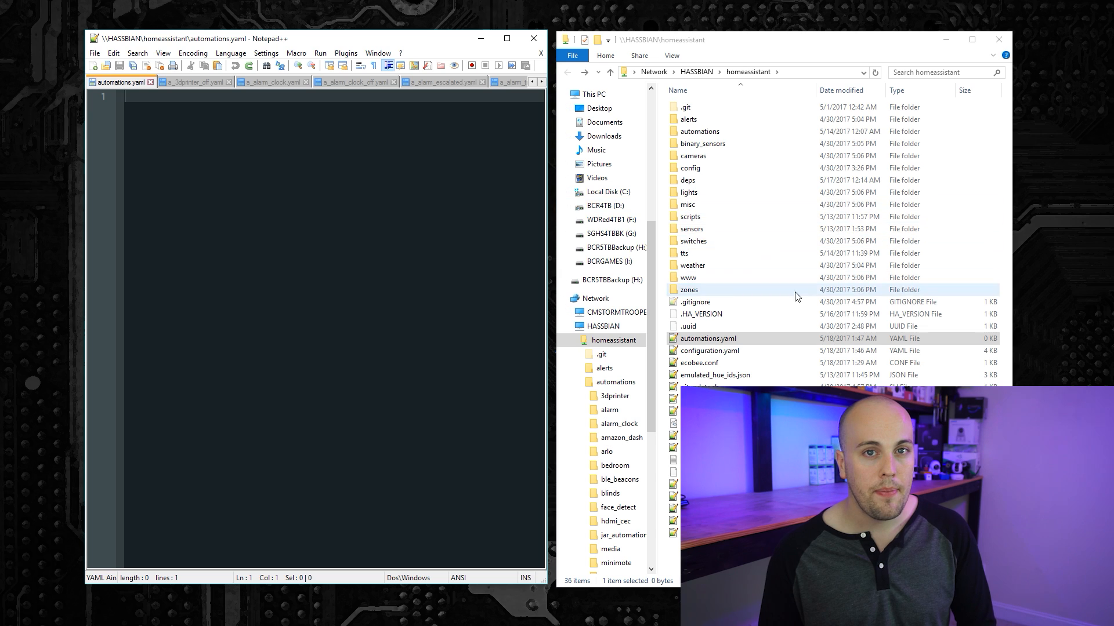